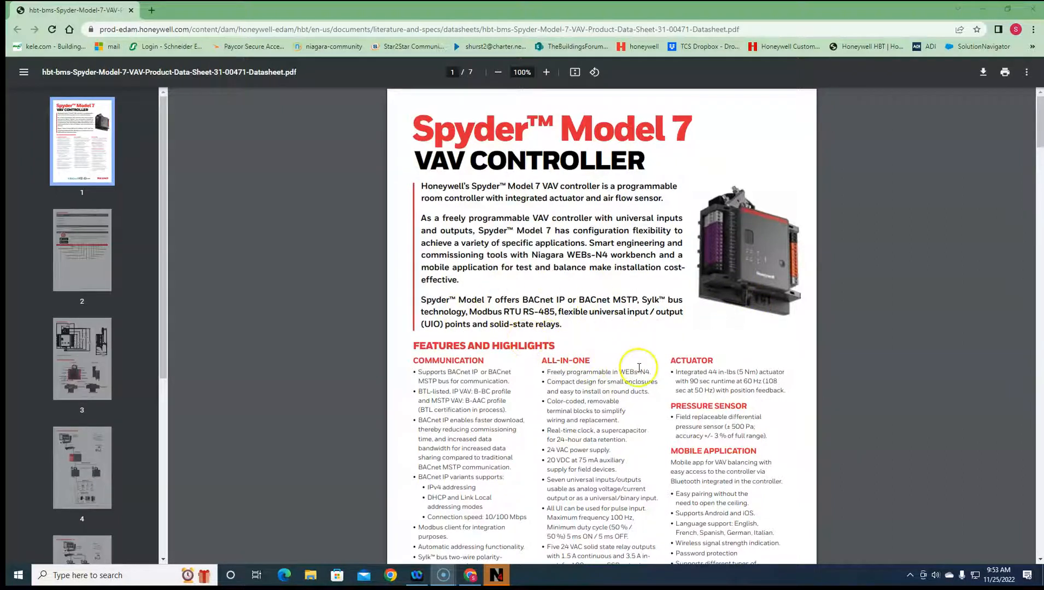
Scroll through the datasheet's page 1 highlights down to the Part Numbers table on page 2
scroll(down, 3)
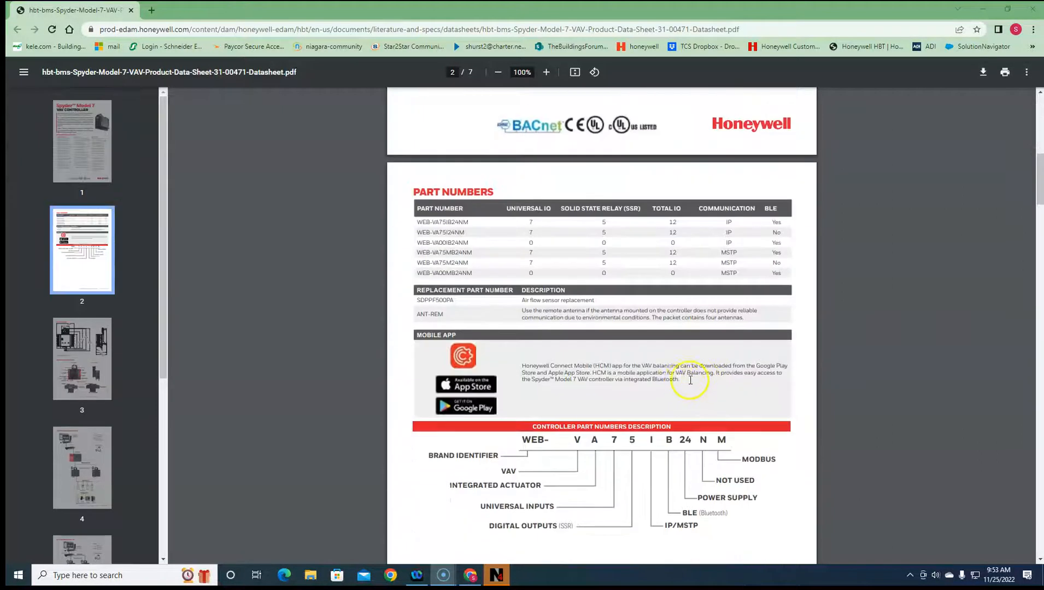
mouse_move(526, 217)
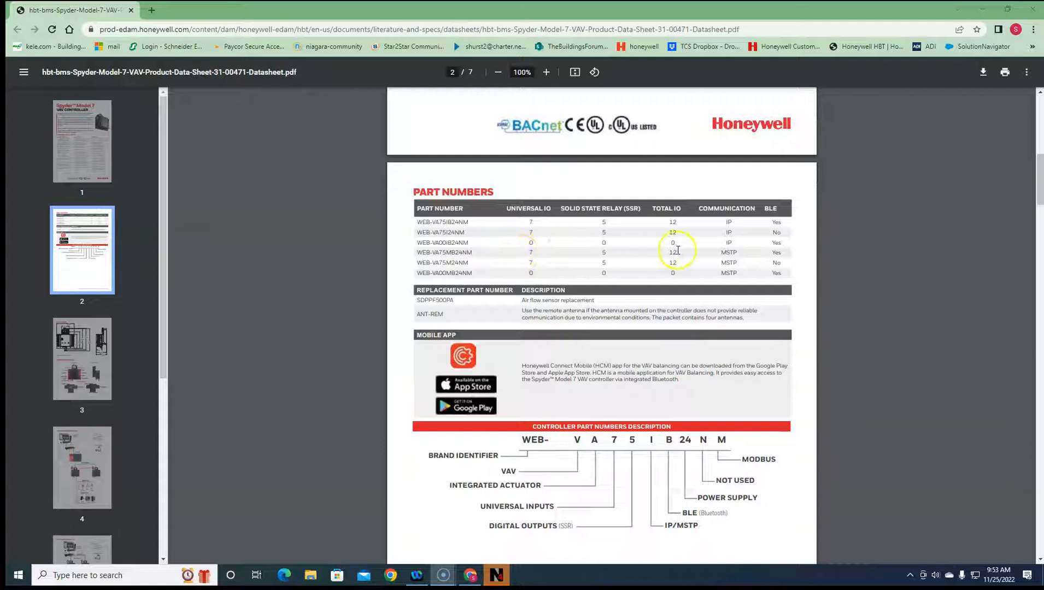
mouse_move(650, 259)
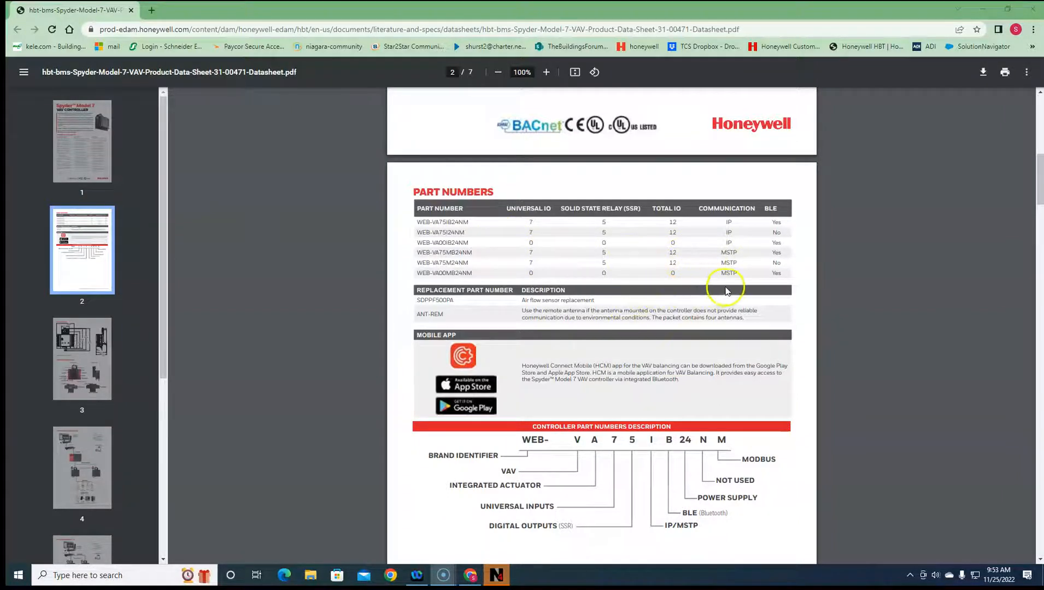
mouse_move(720, 306)
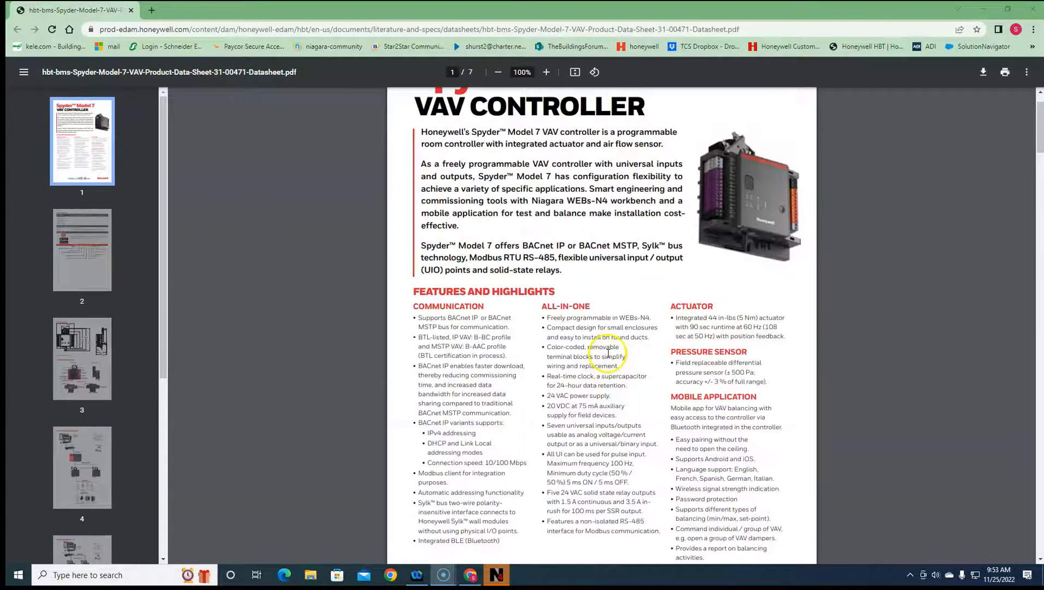
scroll(down, 3)
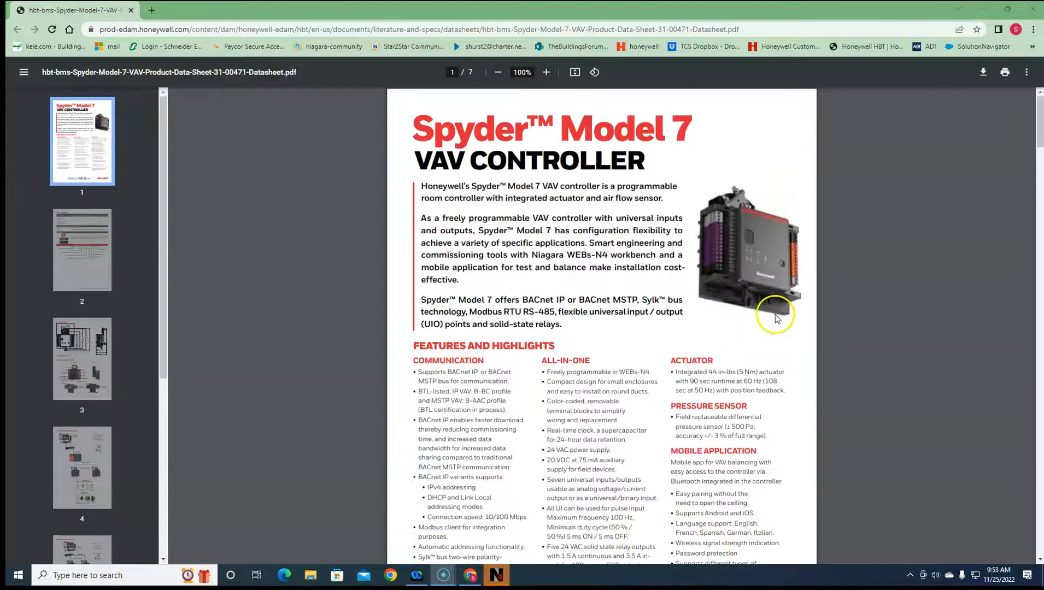
scroll(down, 3)
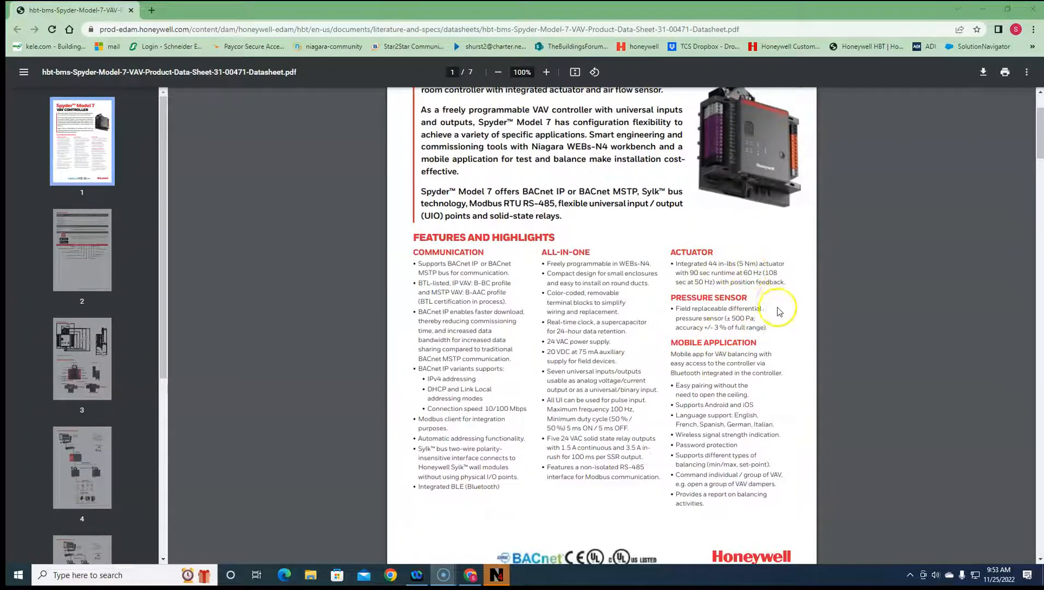
mouse_move(746, 344)
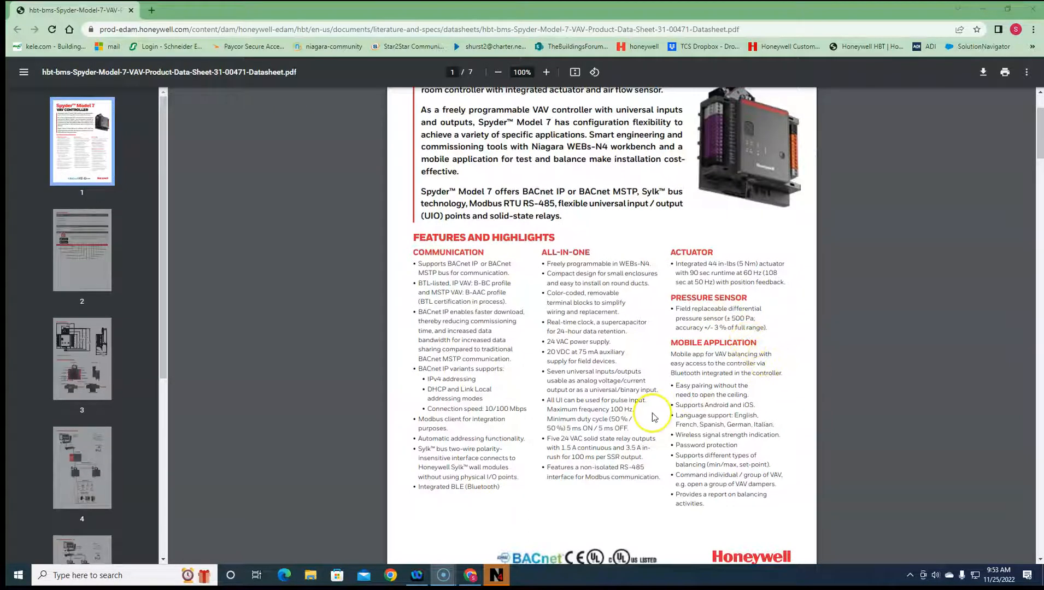
scroll(down, 3)
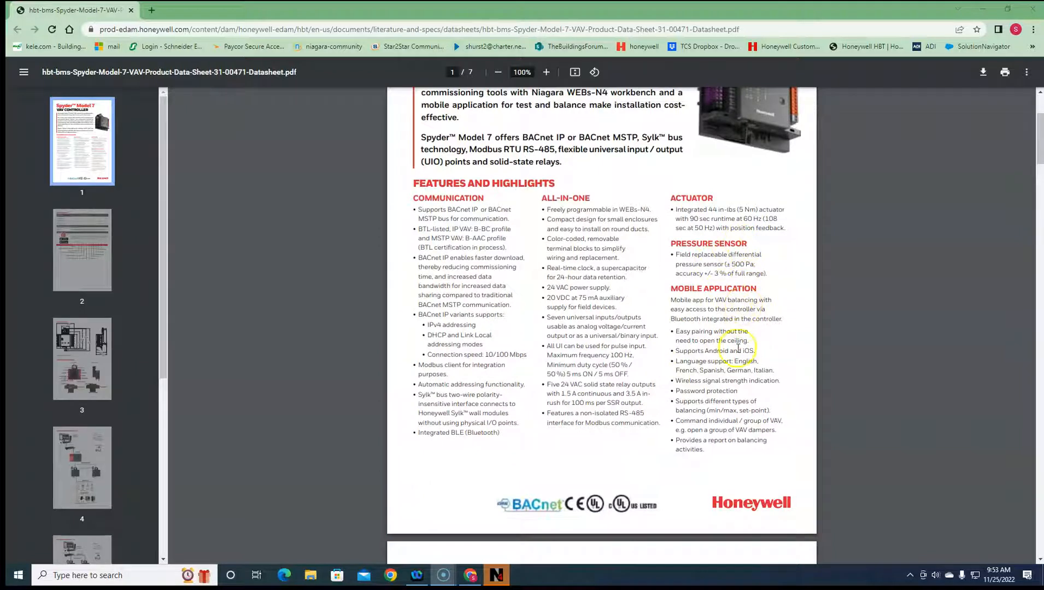
scroll(down, 3)
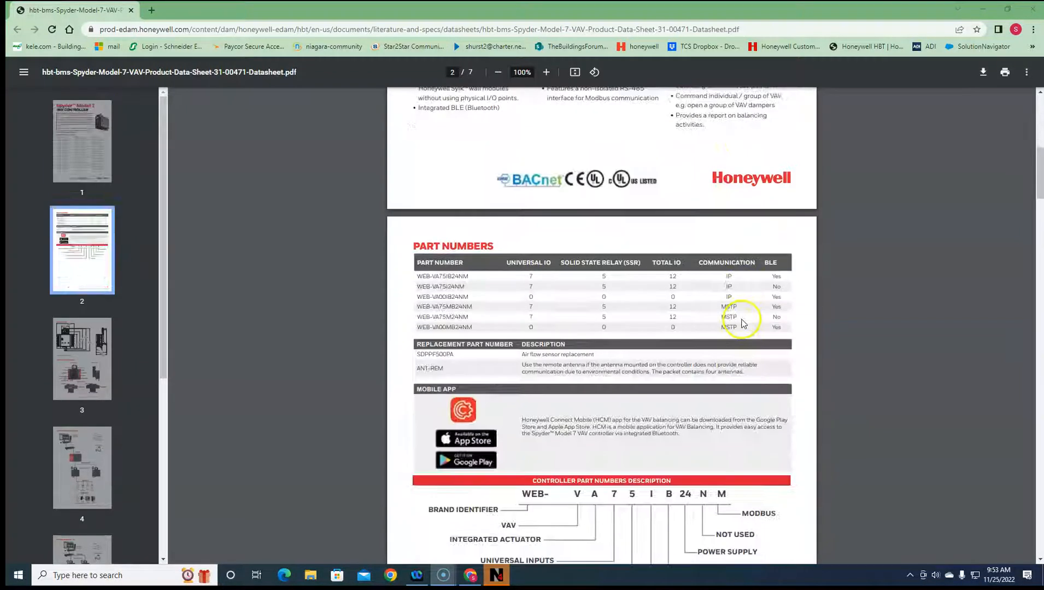
Scroll to the page 3 Dimensions and Hardware Overview of the controller's top, side and bottom views
scroll(down, 3)
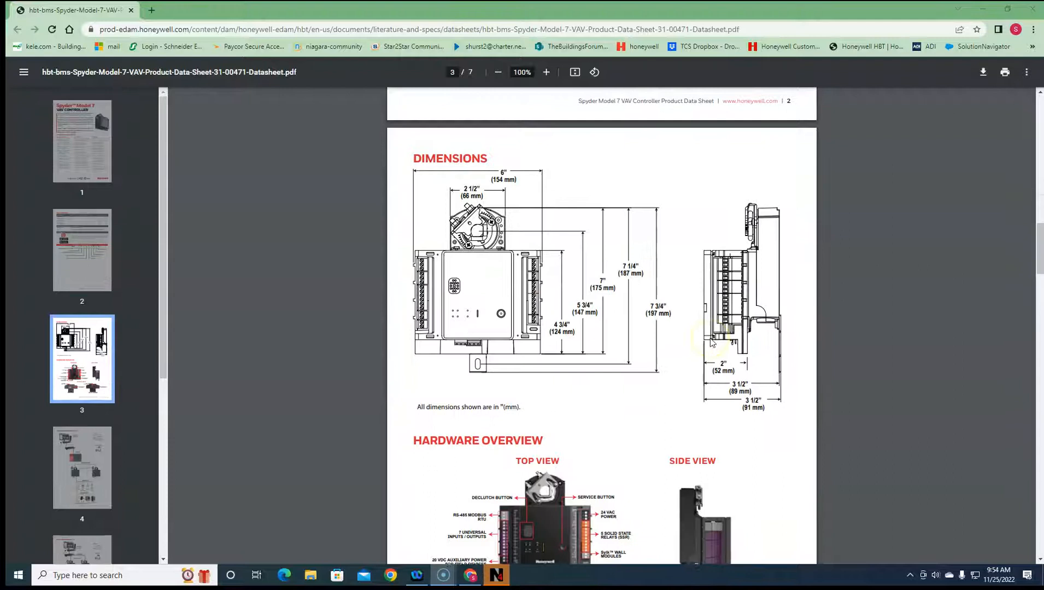
scroll(down, 3)
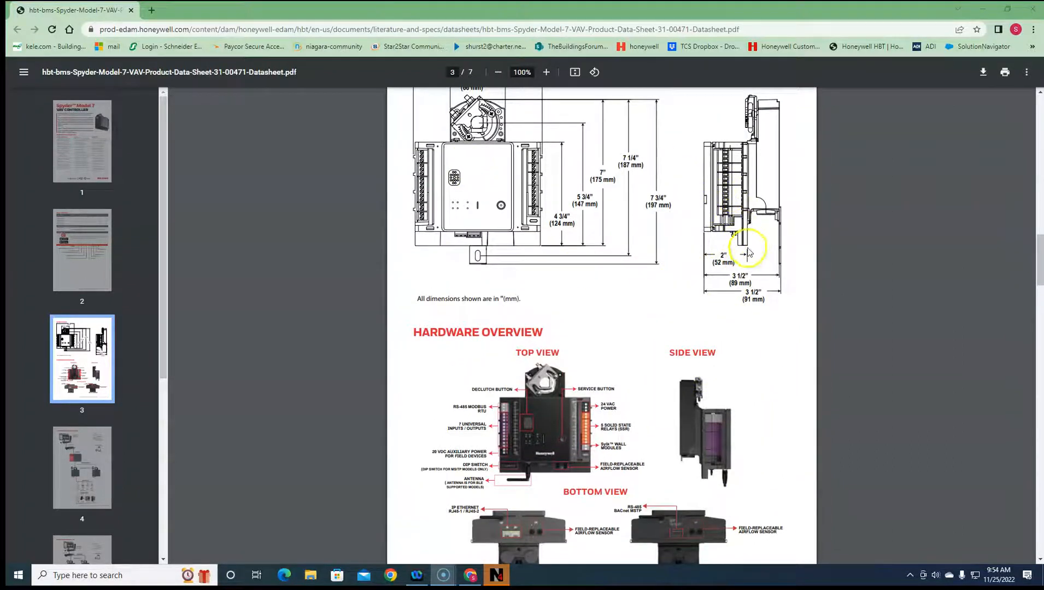
scroll(down, 3)
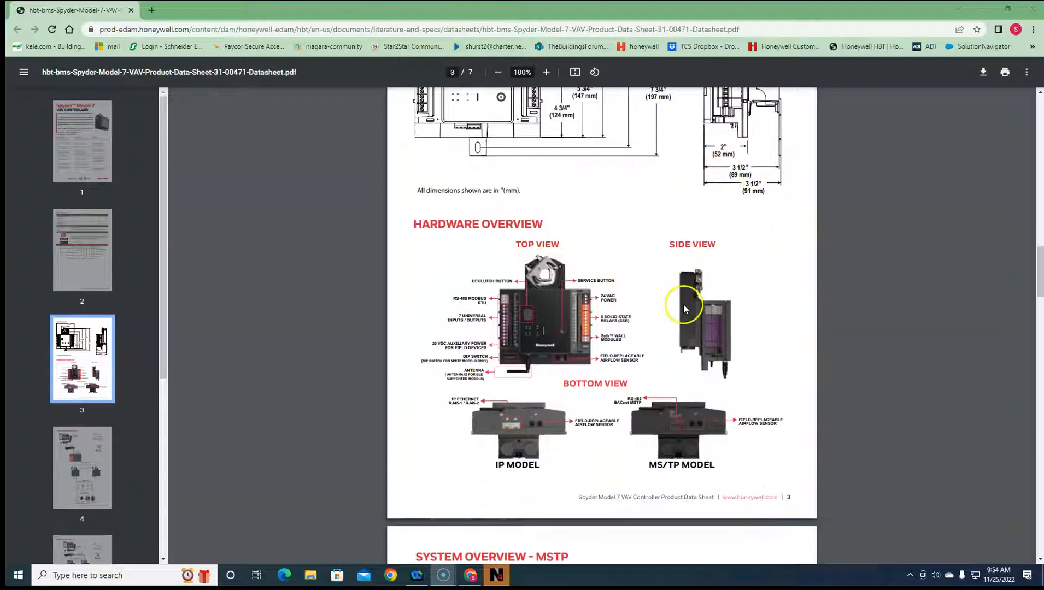
mouse_move(736, 343)
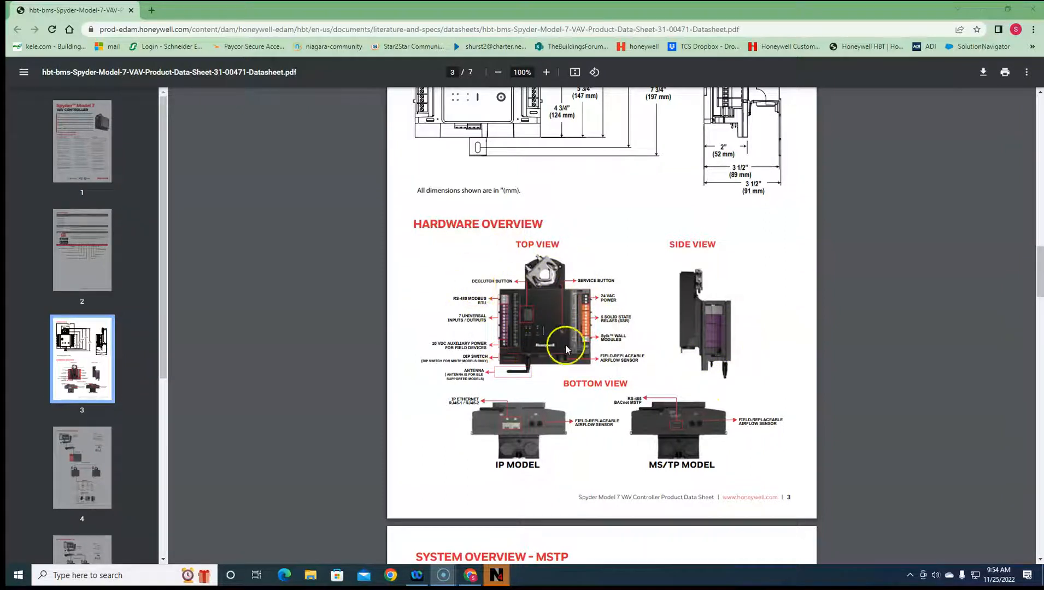
mouse_move(678, 298)
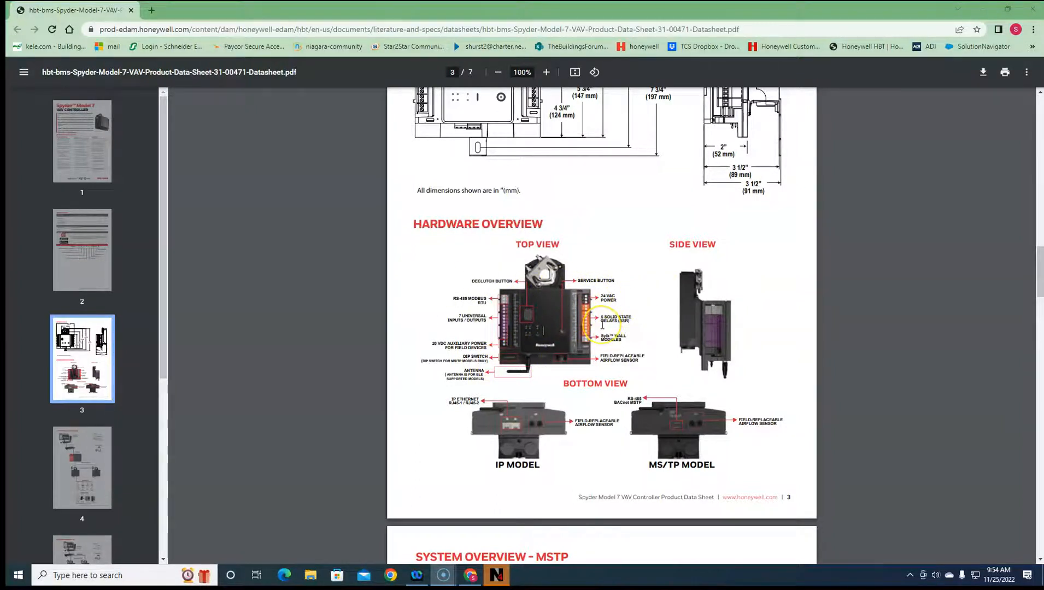
mouse_move(533, 332)
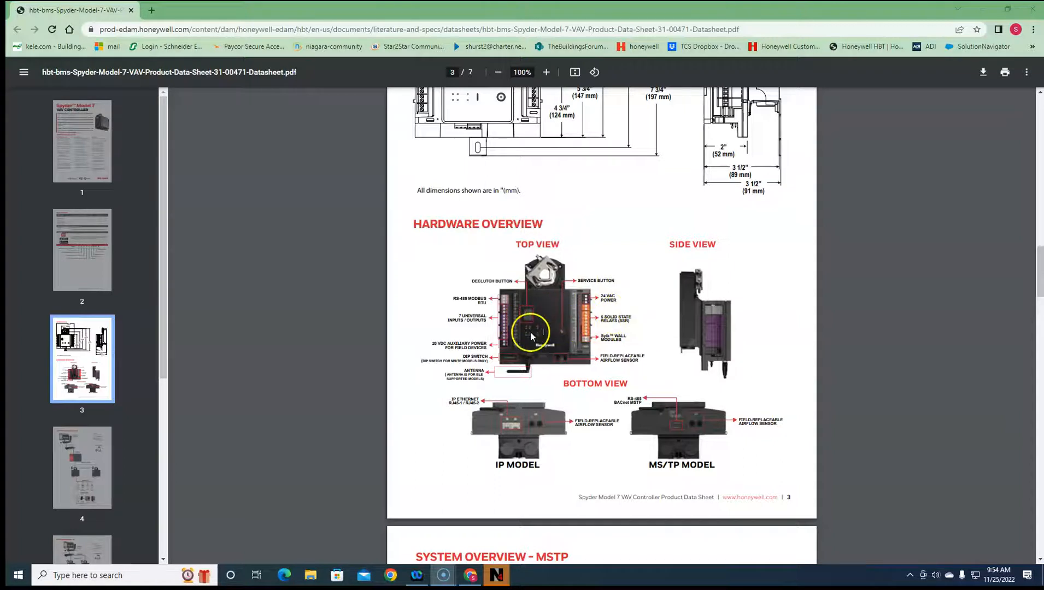
mouse_move(567, 336)
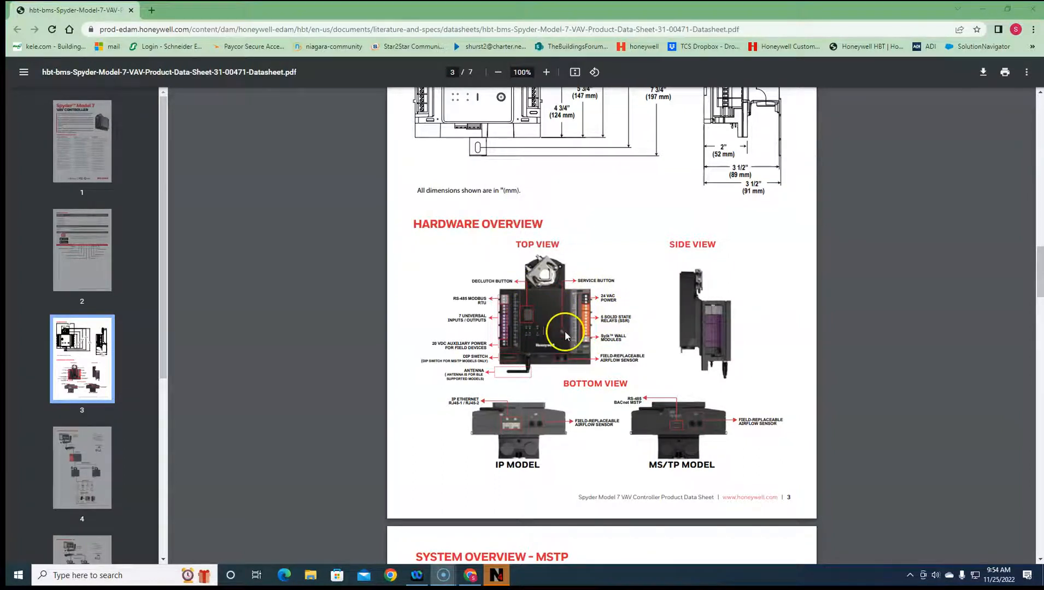
mouse_move(483, 301)
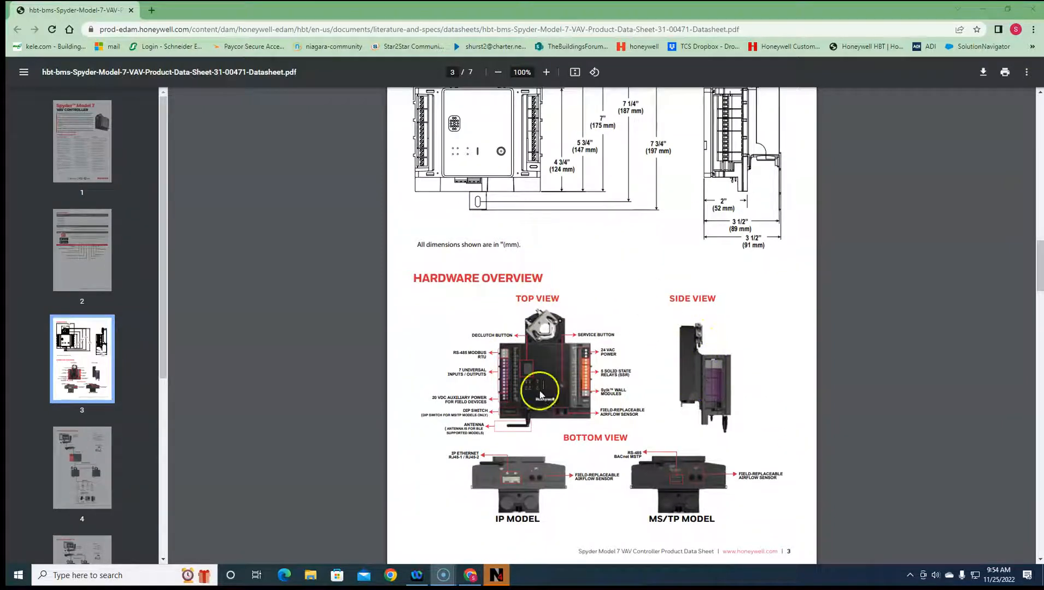
scroll(down, 3)
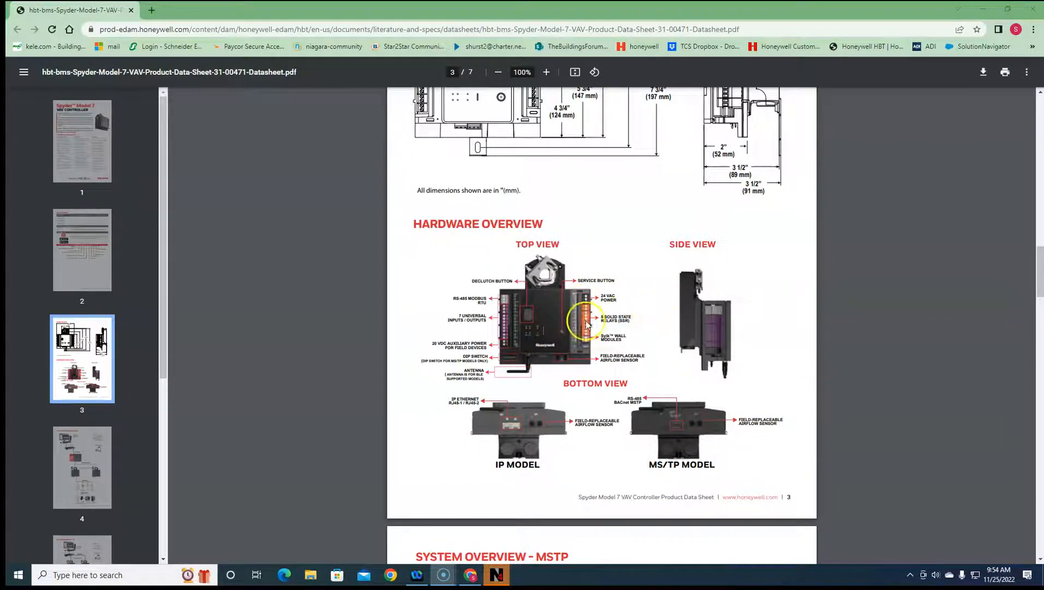
scroll(down, 3)
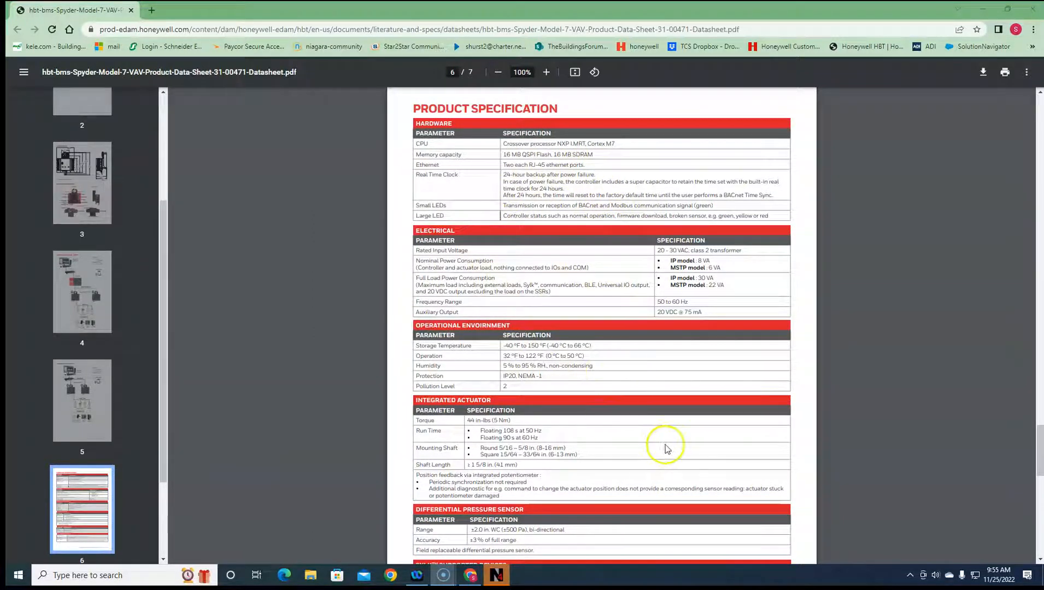
mouse_move(563, 210)
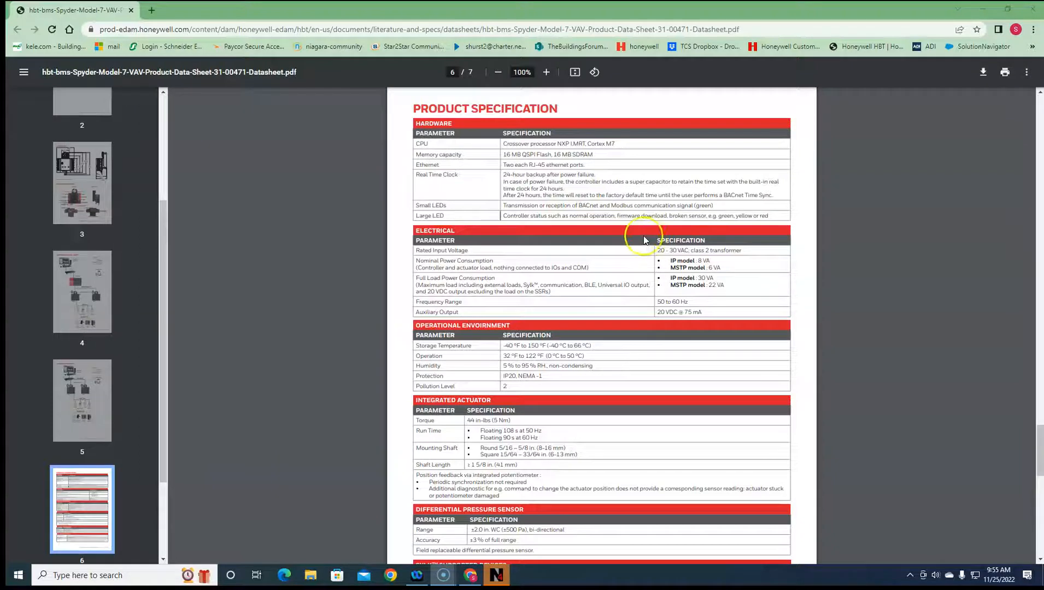
mouse_move(574, 402)
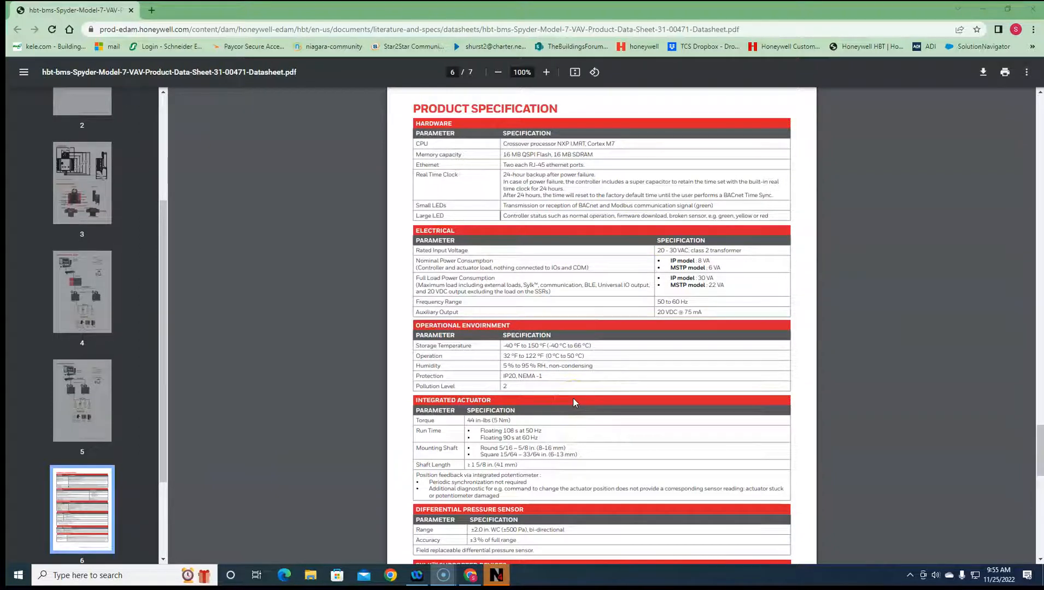
Scroll from the page 6 Product Specification down to the communication specs and approvals on page 7
scroll(down, 3)
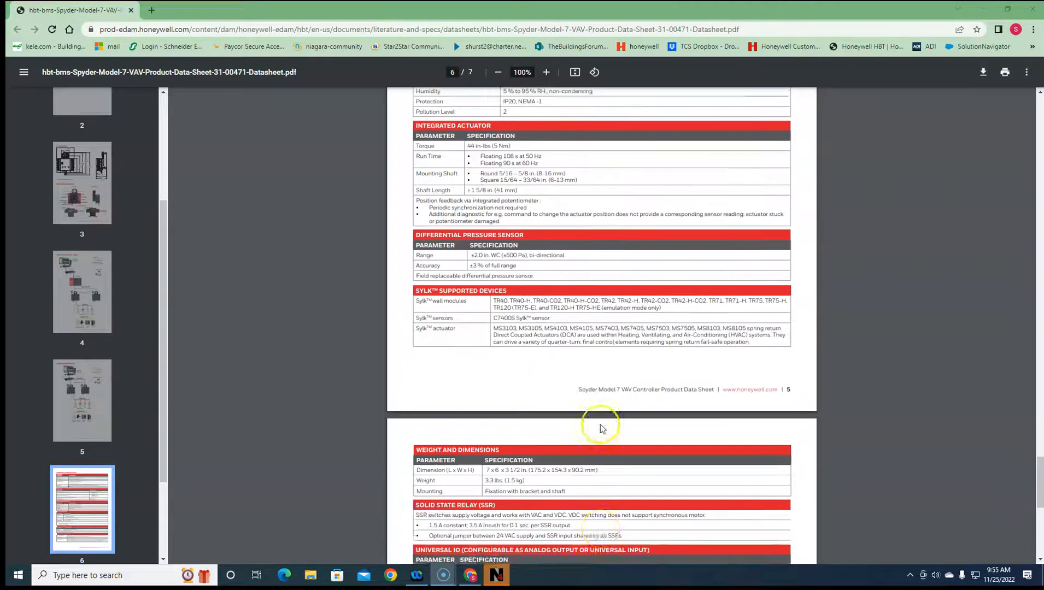
scroll(down, 3)
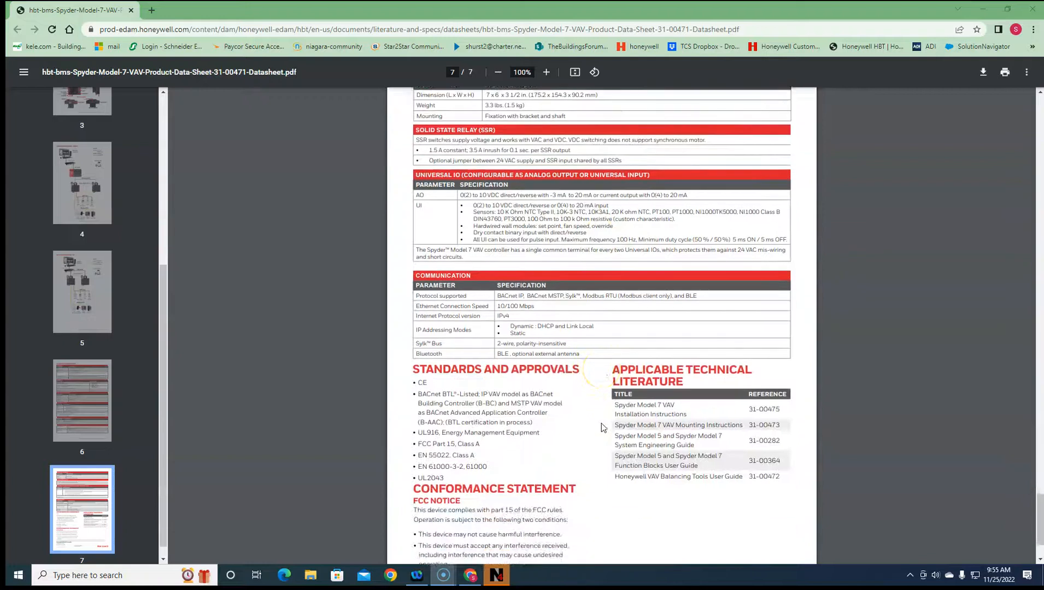
scroll(down, 3)
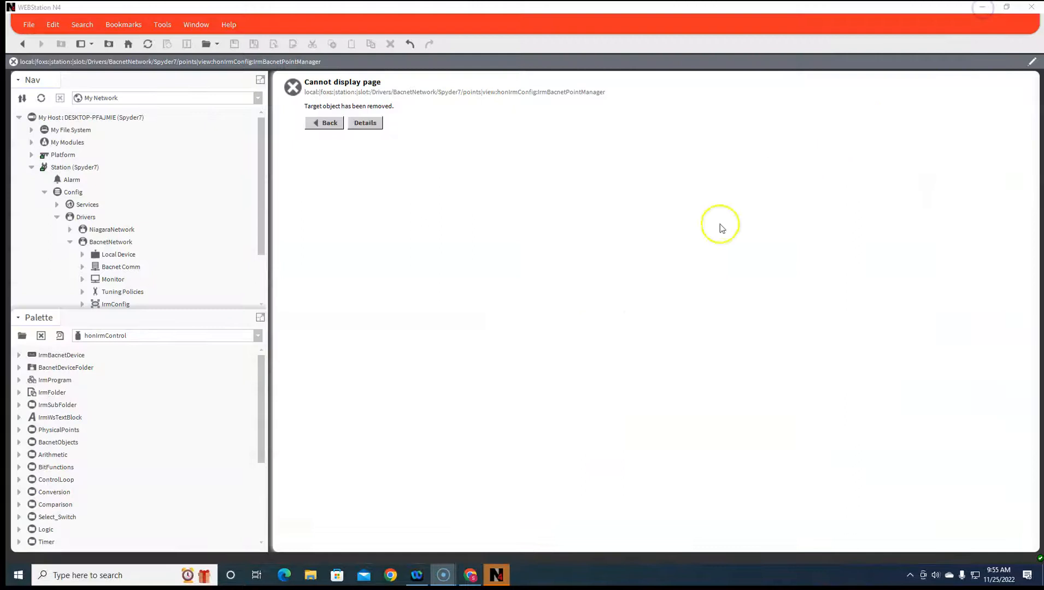
mouse_move(96, 228)
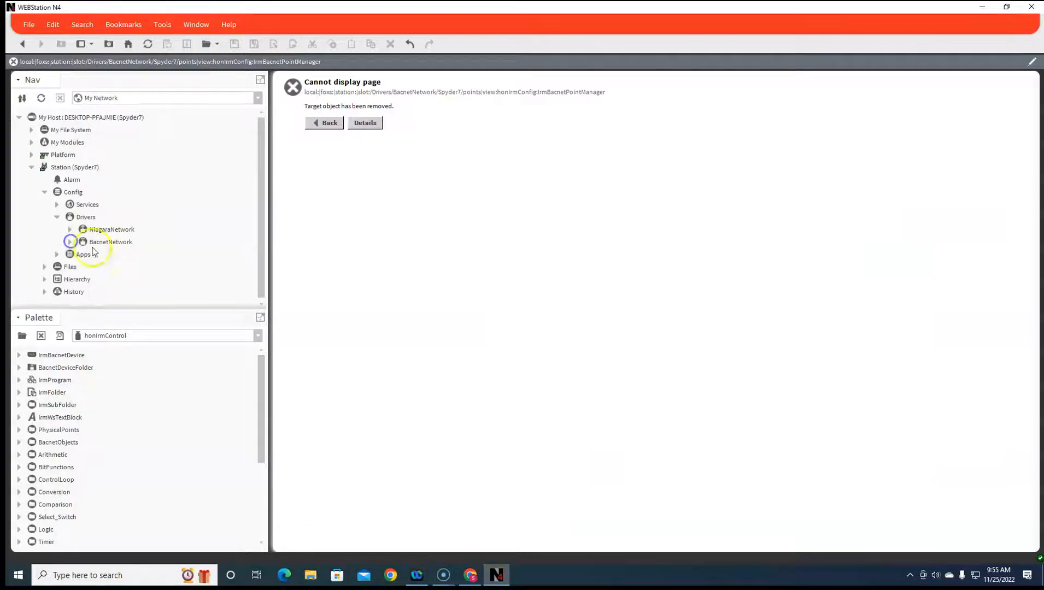
Add a new BACnet device named Spyder7 under the BacnetNetwork driver
click(69, 241)
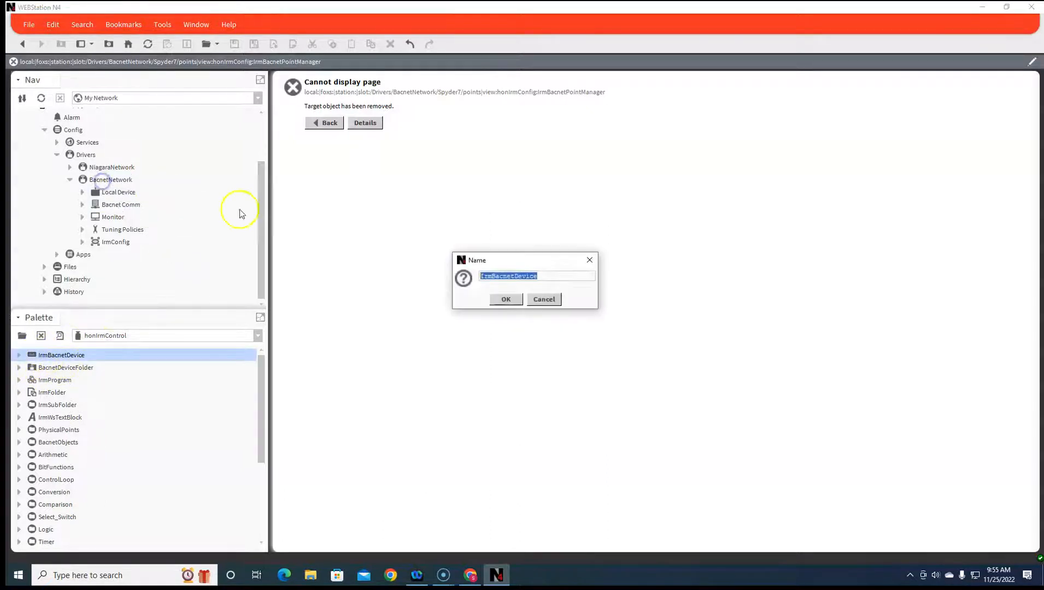
text(s)
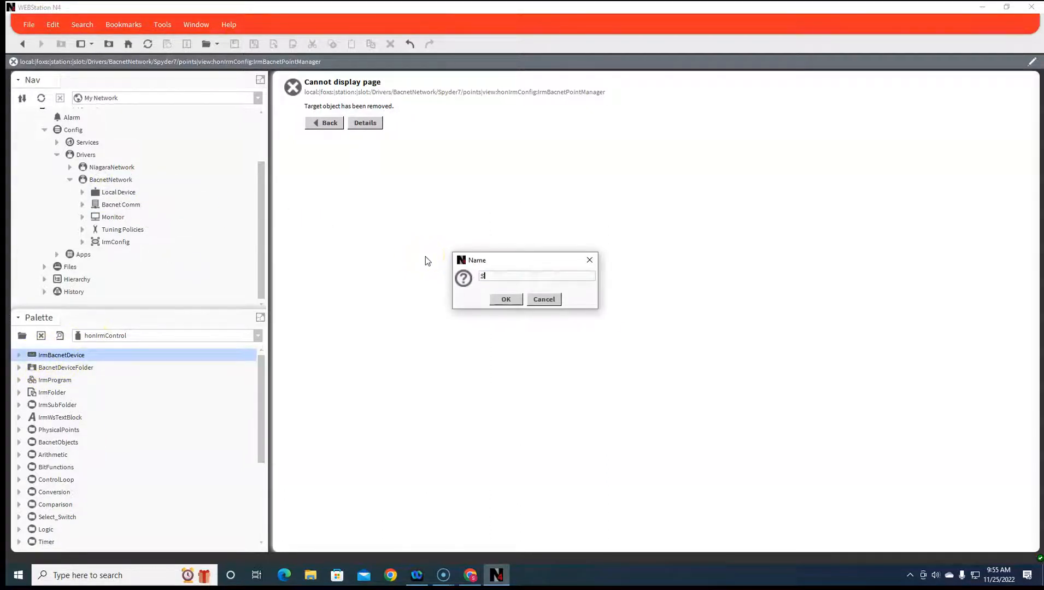
text(pyder7)
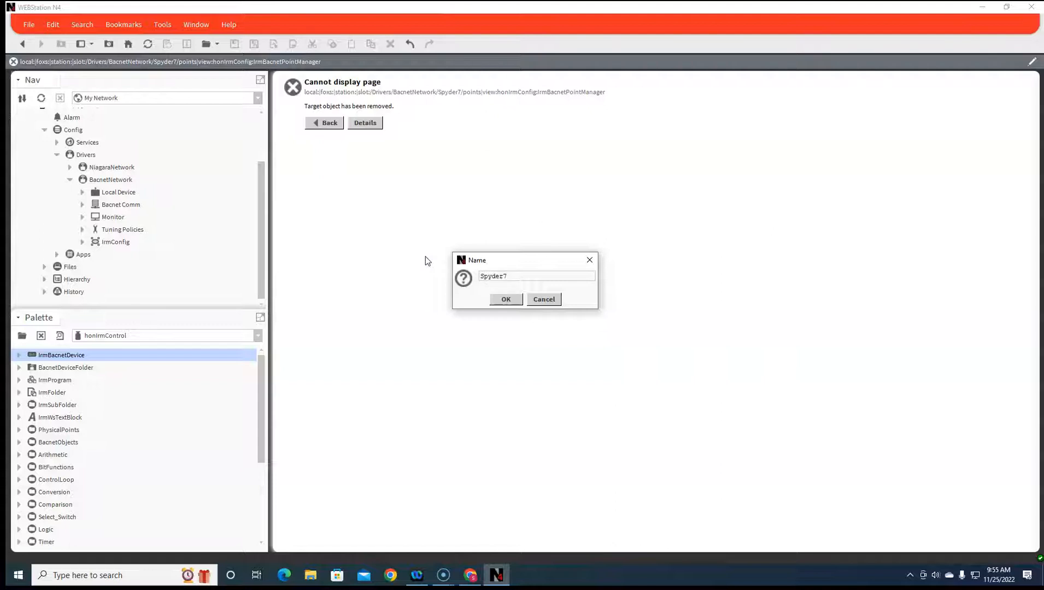
click(505, 299)
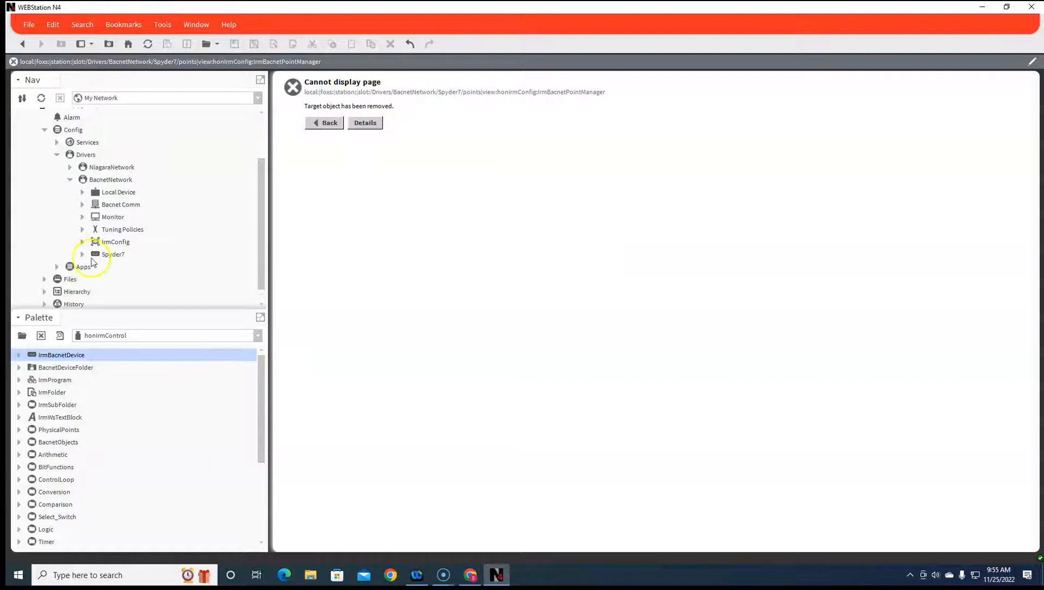
Open the Control Manager property sheet of the Spyder7 IRM Program
click(83, 255)
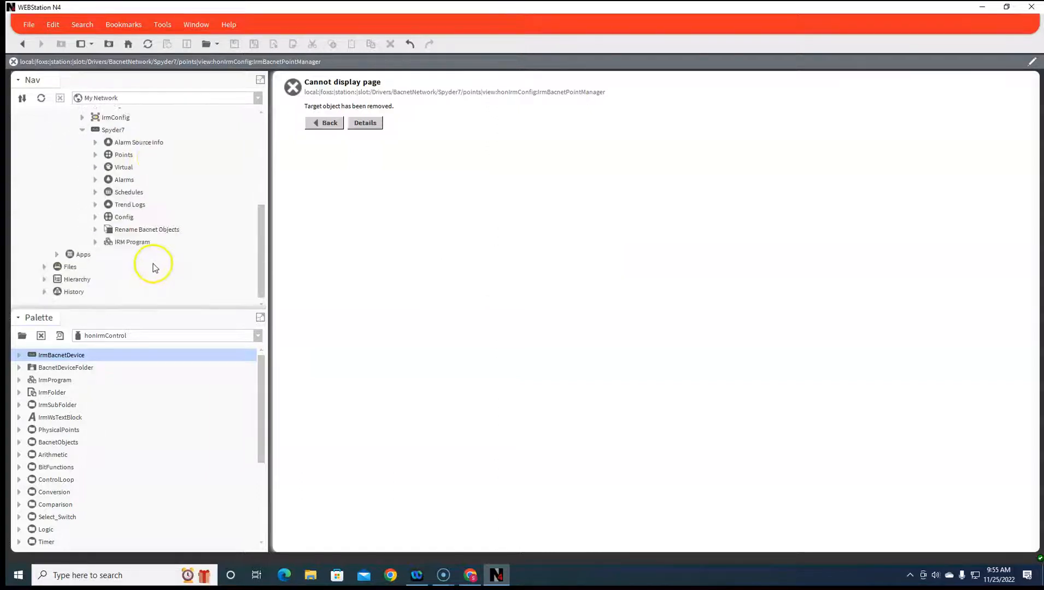
click(95, 241)
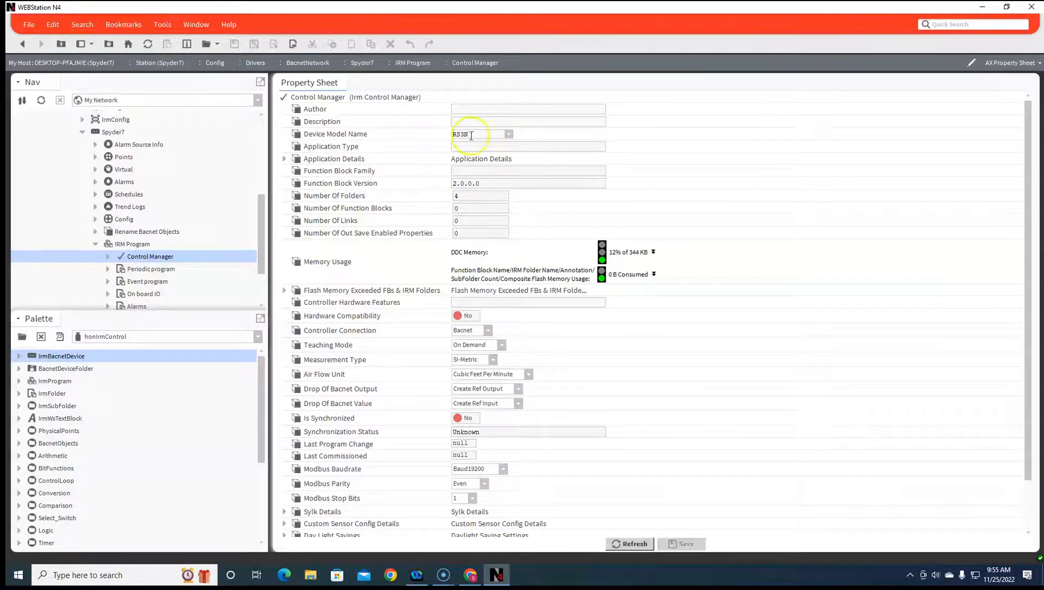
Set the Device Model Name to the VA75 controller model and save it
click(509, 134)
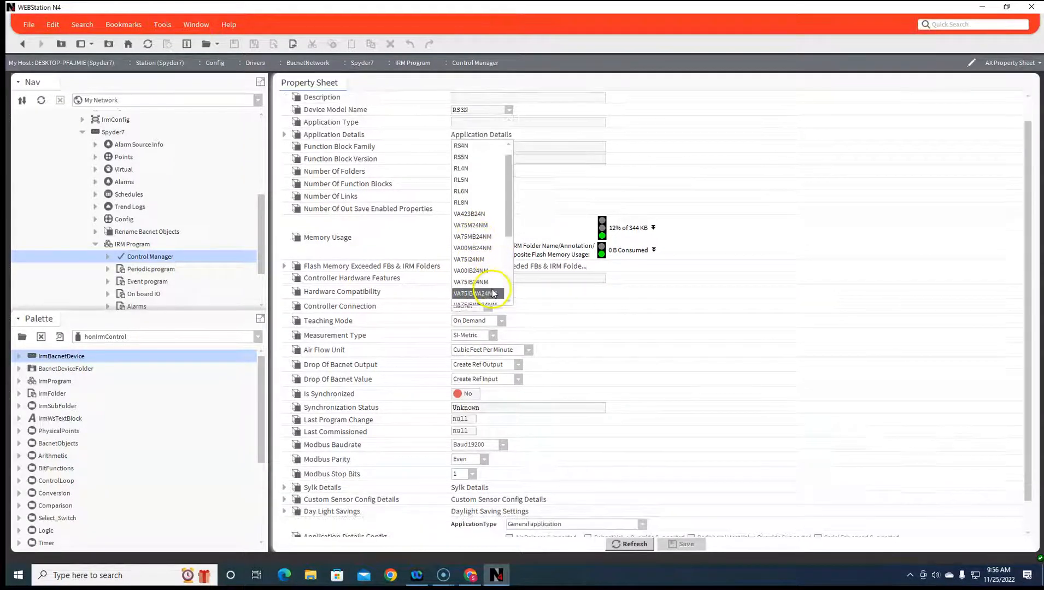
click(472, 293)
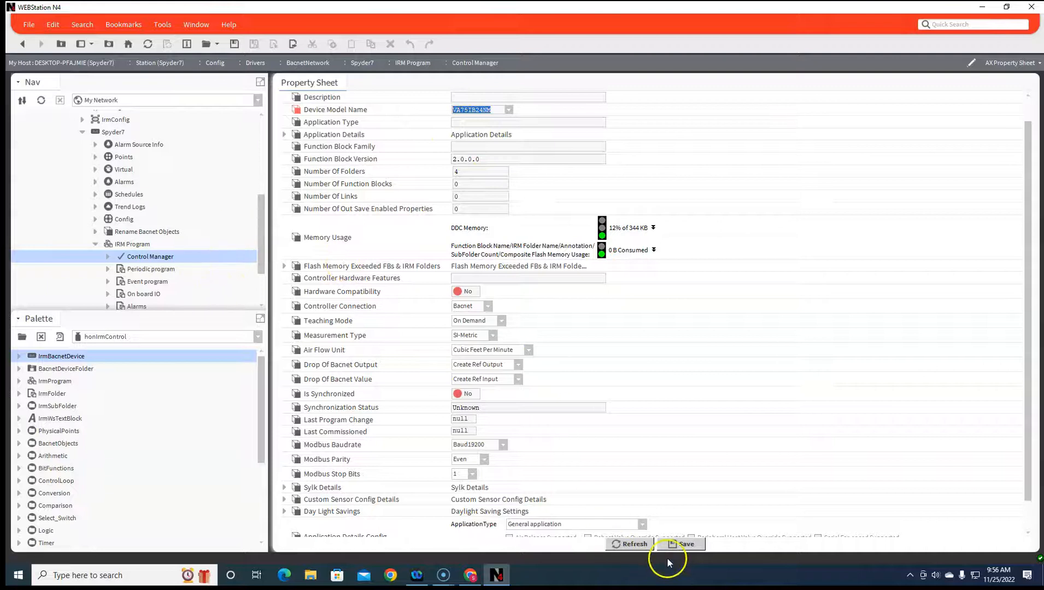
click(684, 544)
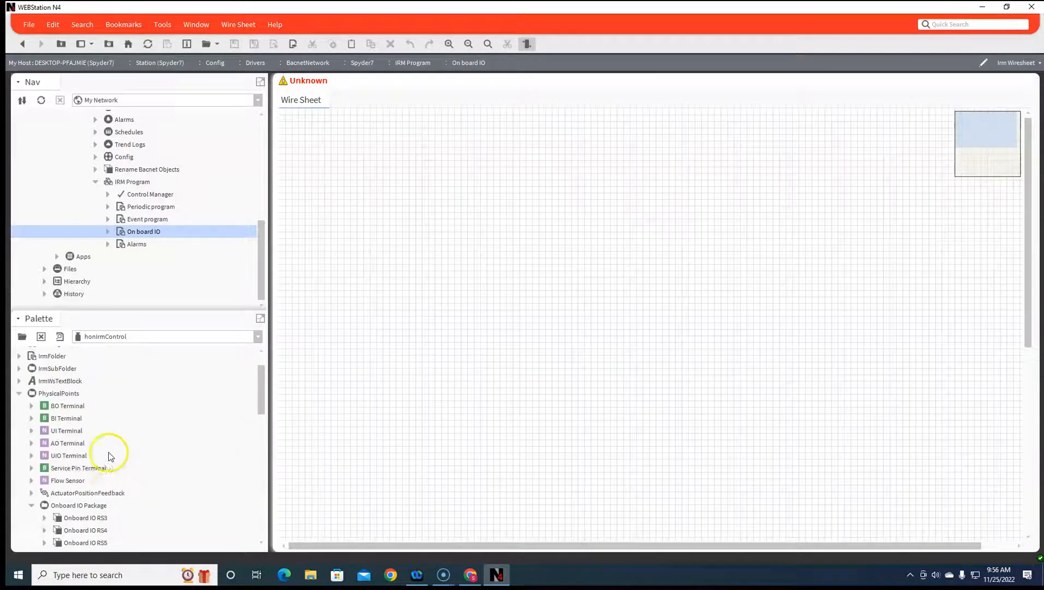
mouse_move(69, 462)
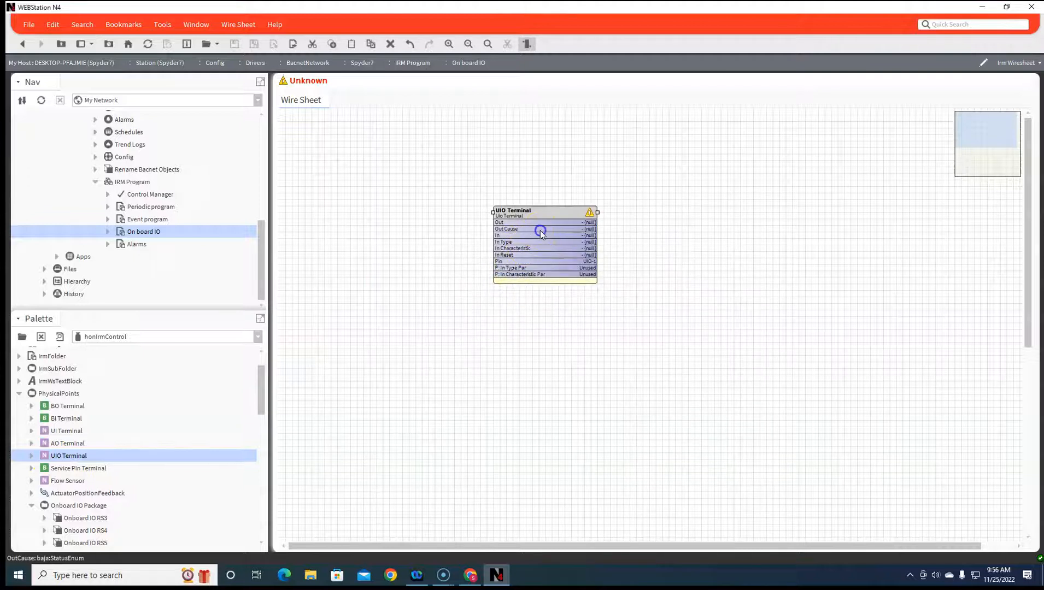
Assign the UIO terminal to pin UIO-7 with In Type Par set to AnalogInput
click(576, 251)
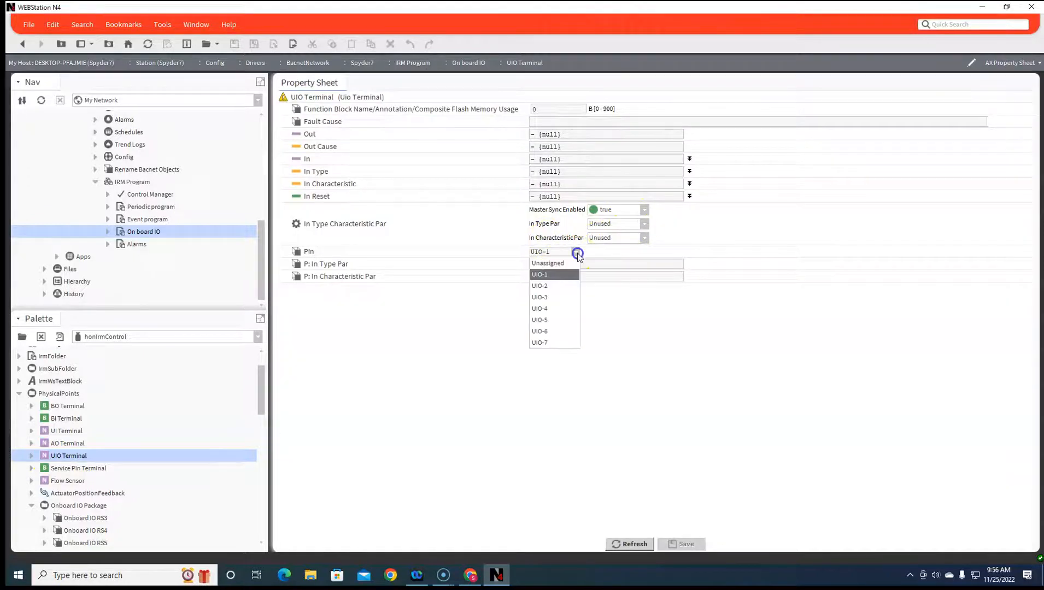
click(539, 342)
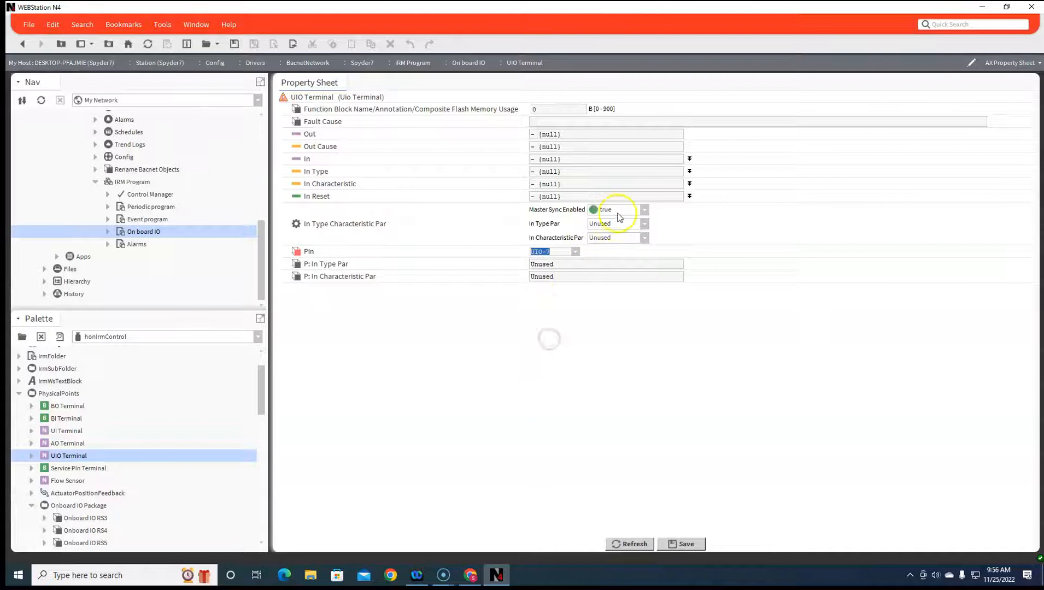
click(643, 237)
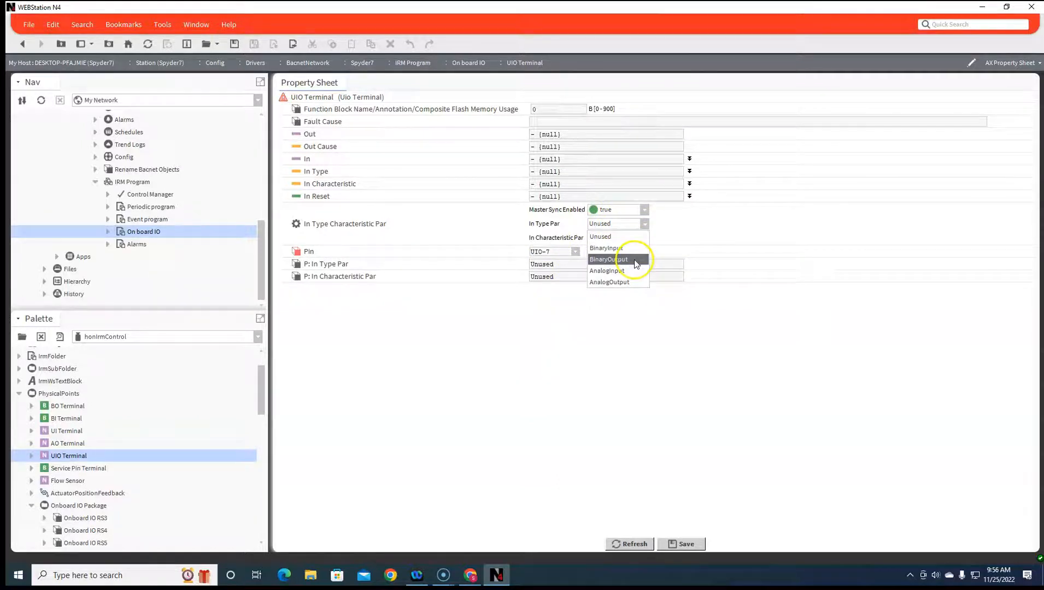
mouse_move(606, 248)
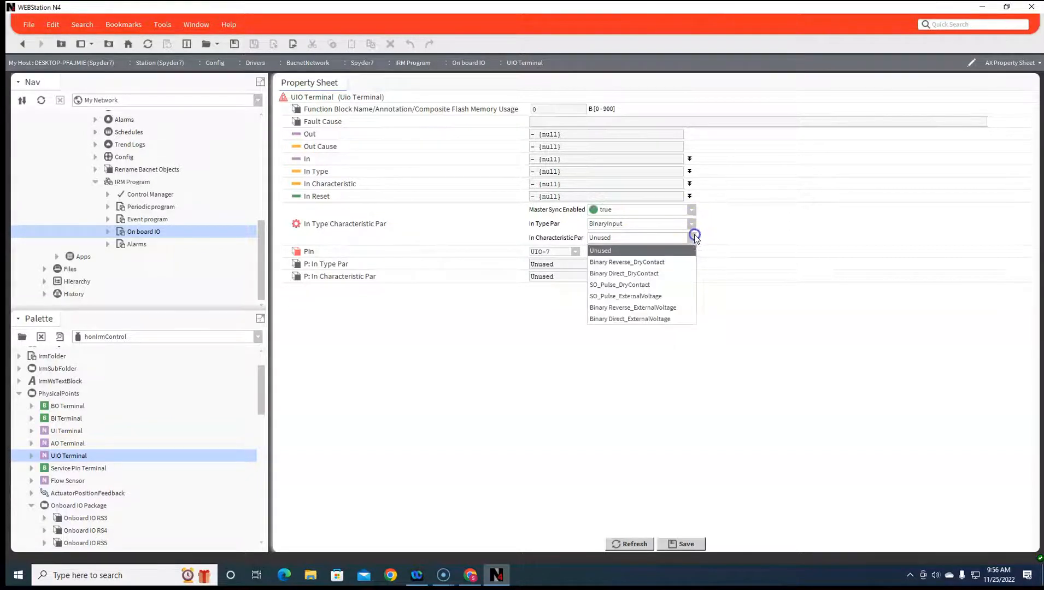
mouse_move(679, 274)
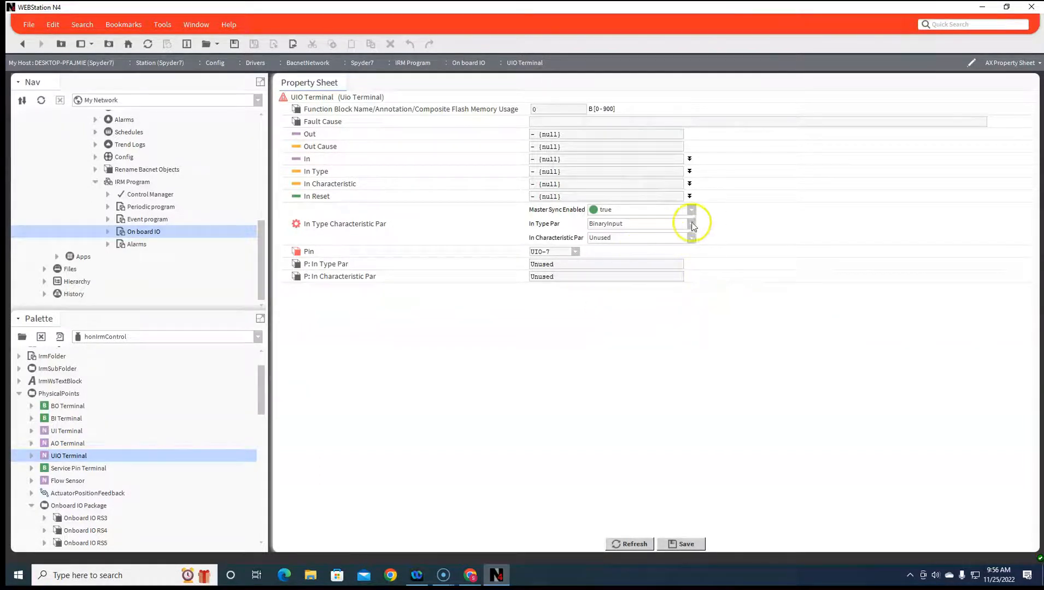
click(691, 223)
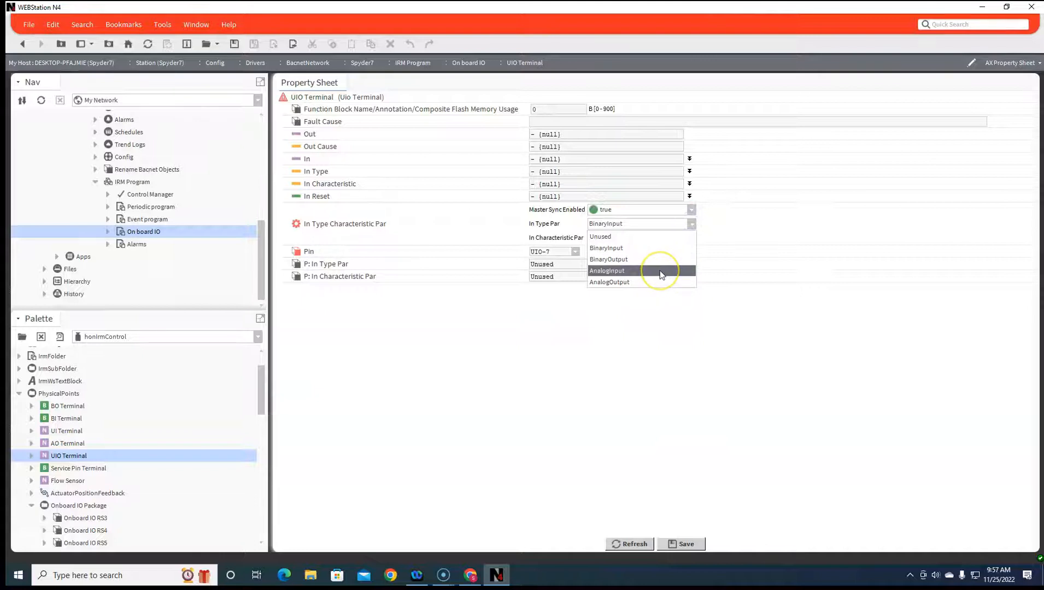
click(606, 270)
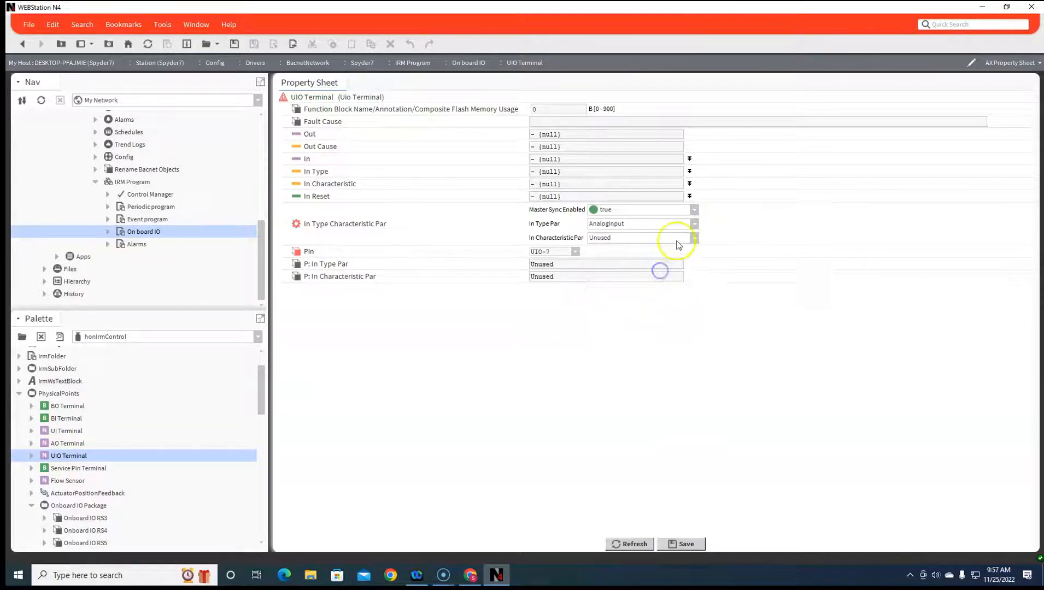
Browse the In Characteristic Par options available for the analog input
click(695, 238)
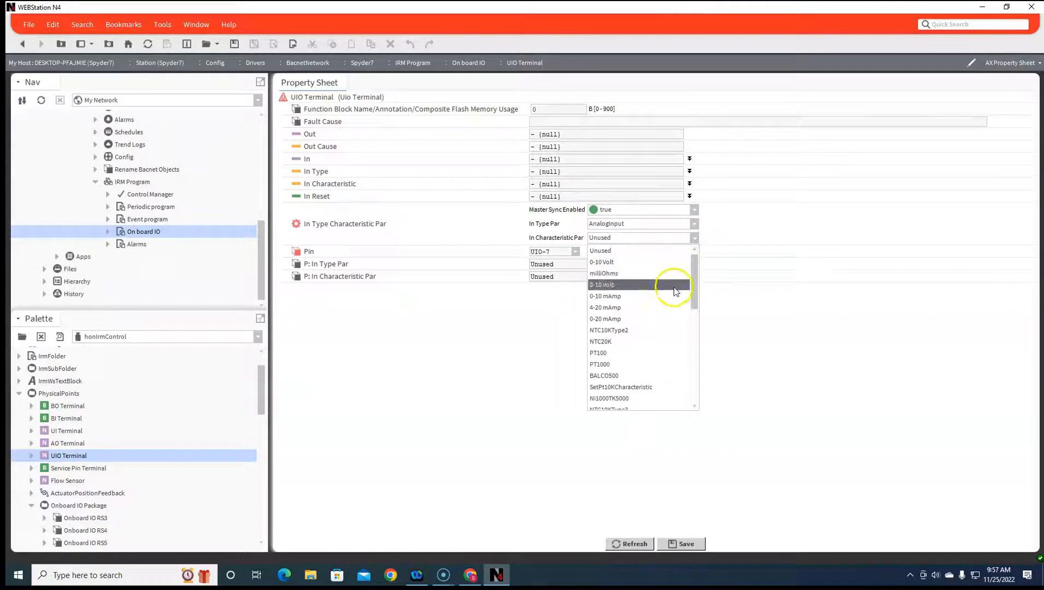
scroll(down, 3)
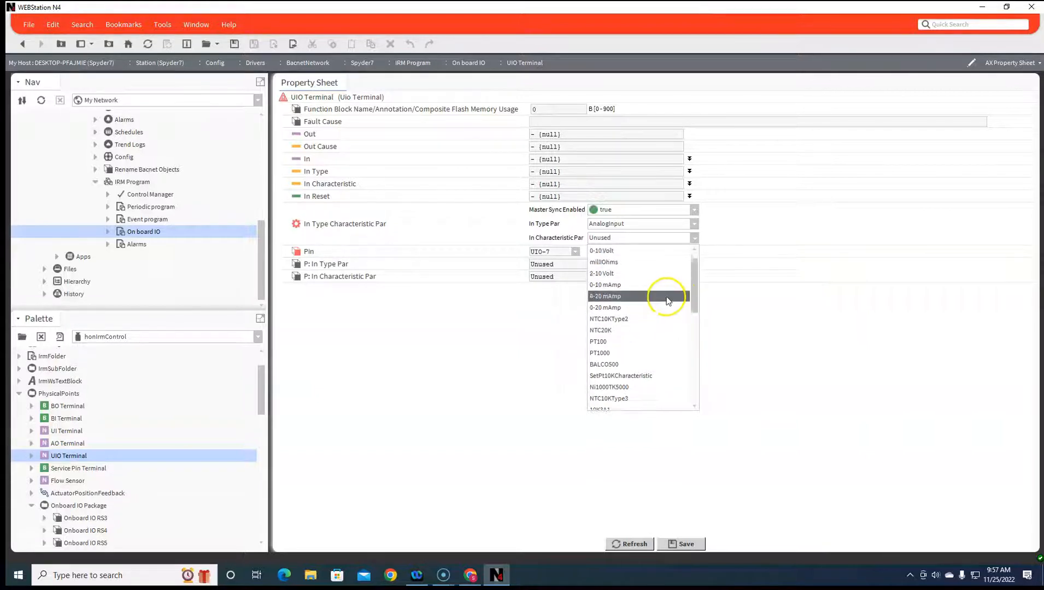
scroll(down, 3)
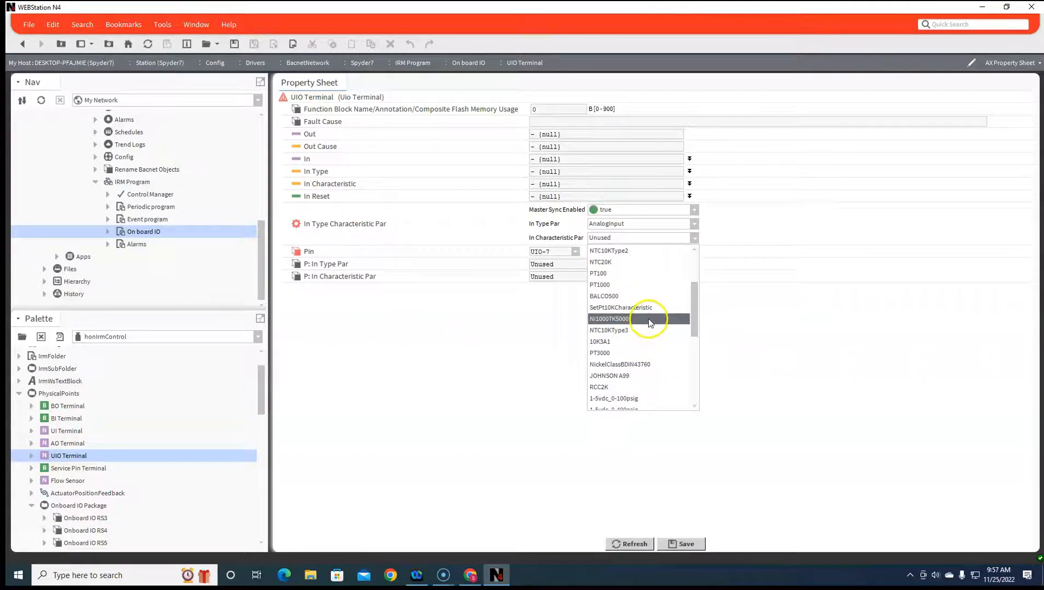
scroll(down, 3)
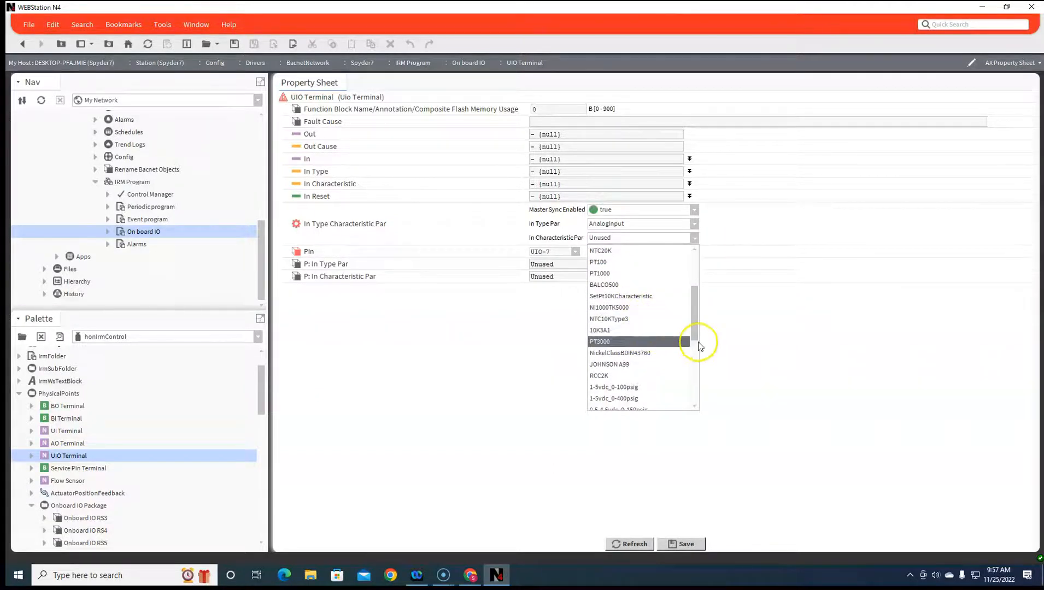
mouse_move(669, 365)
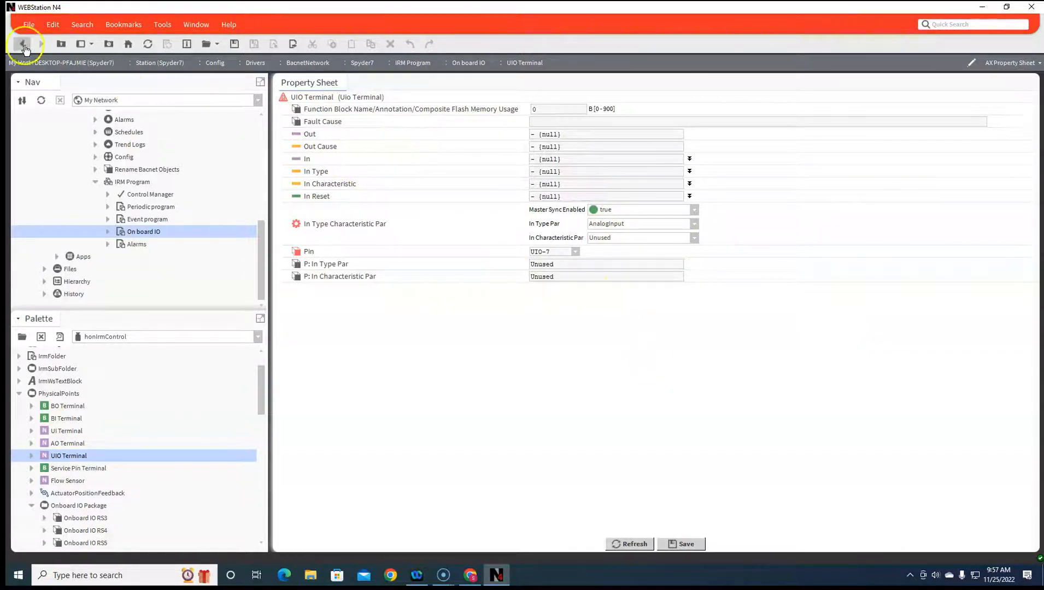
Discard the terminal changes and drop the Onboard IO VA75 package onto the On board IO wire sheet
click(23, 43)
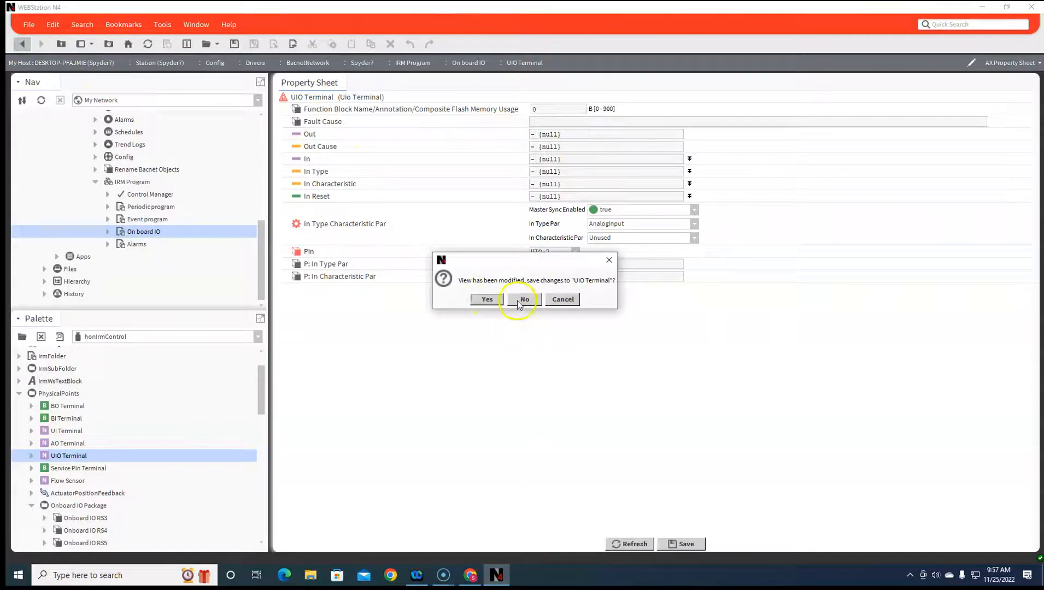
click(523, 298)
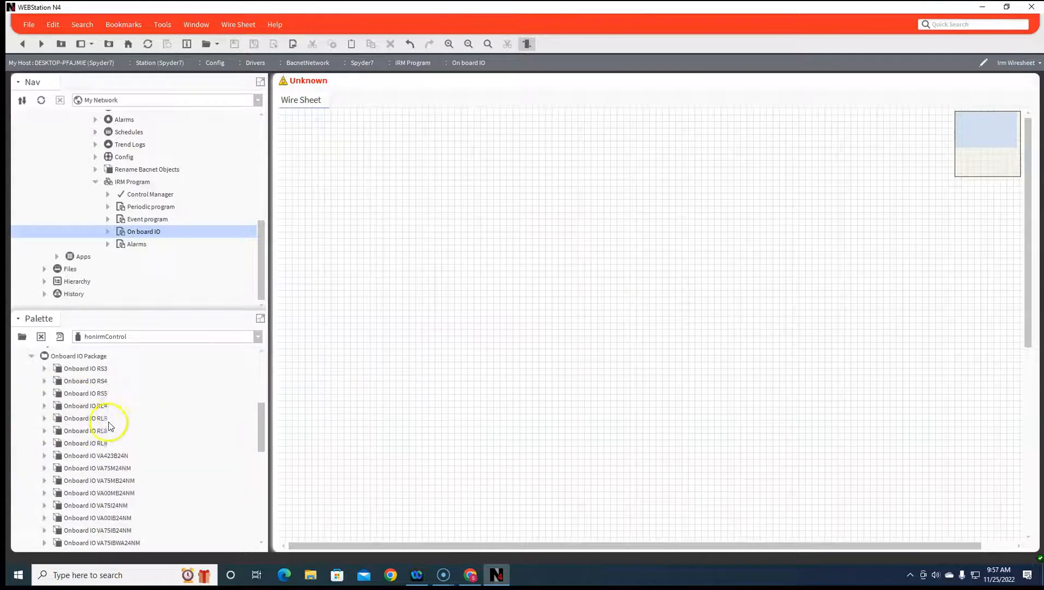
scroll(down, 3)
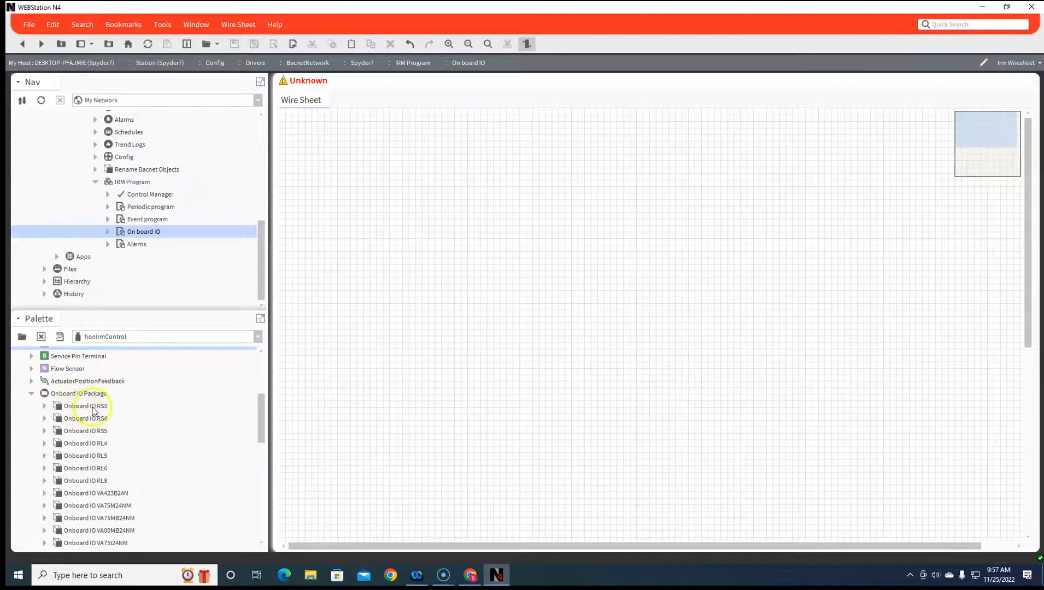
scroll(down, 3)
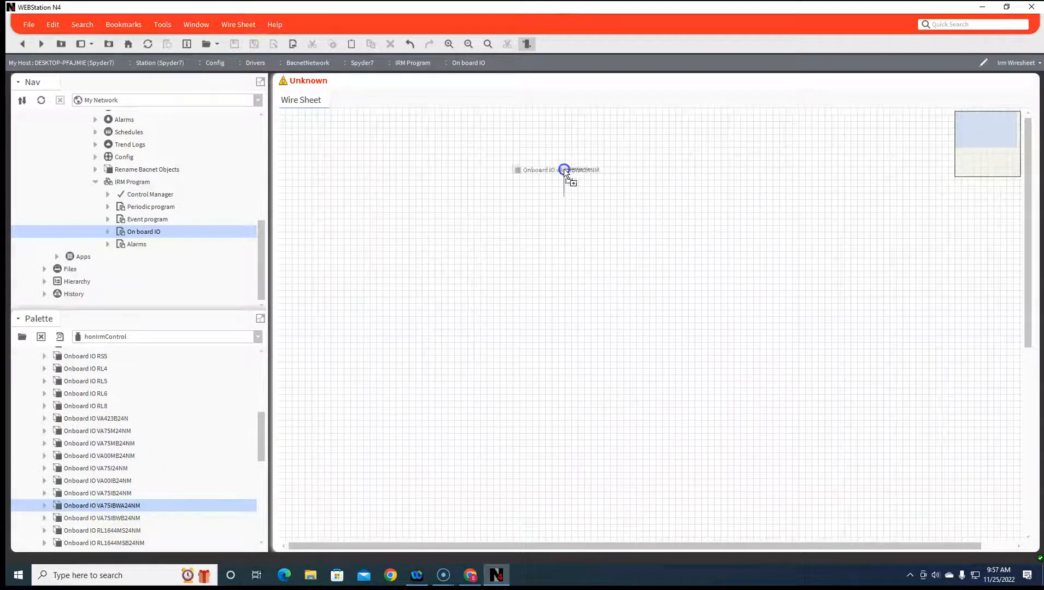
click(561, 169)
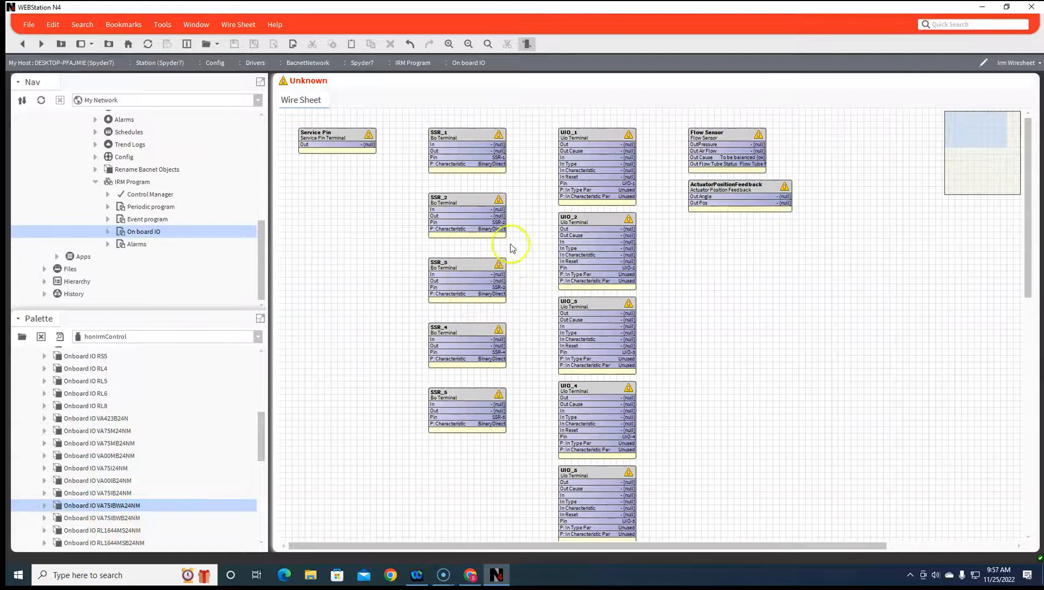
mouse_move(347, 159)
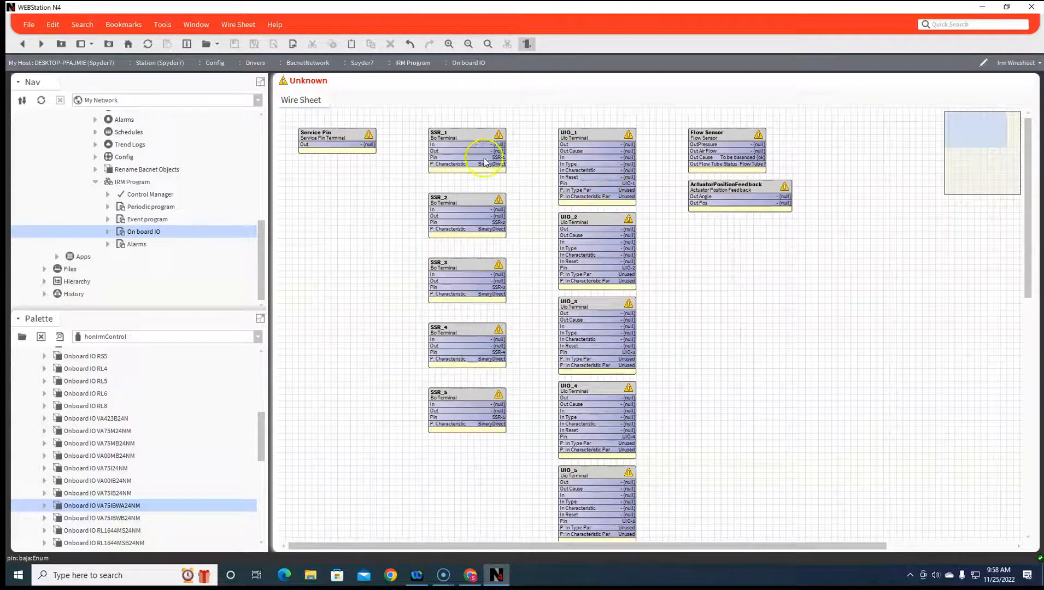
mouse_move(484, 430)
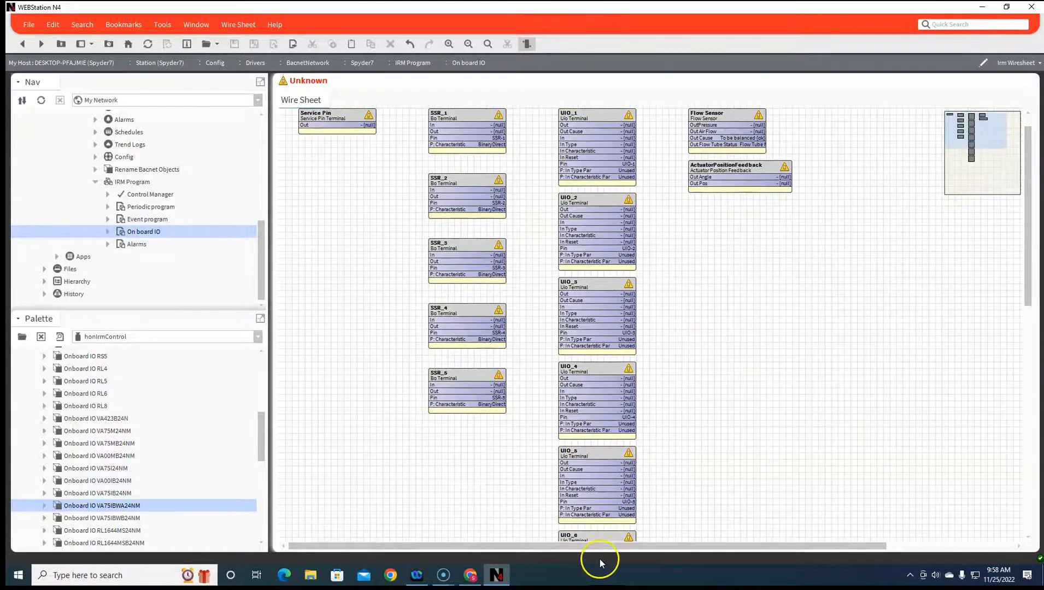
Inspect the UIO_1 terminal's properties and return to the On board IO wire sheet
scroll(down, 3)
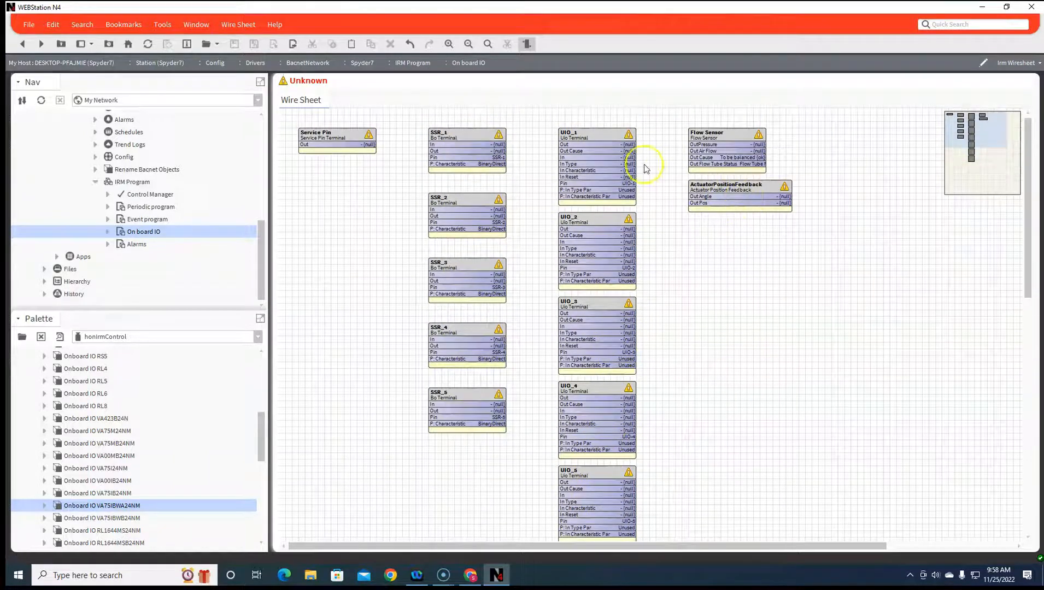
double_click(596, 133)
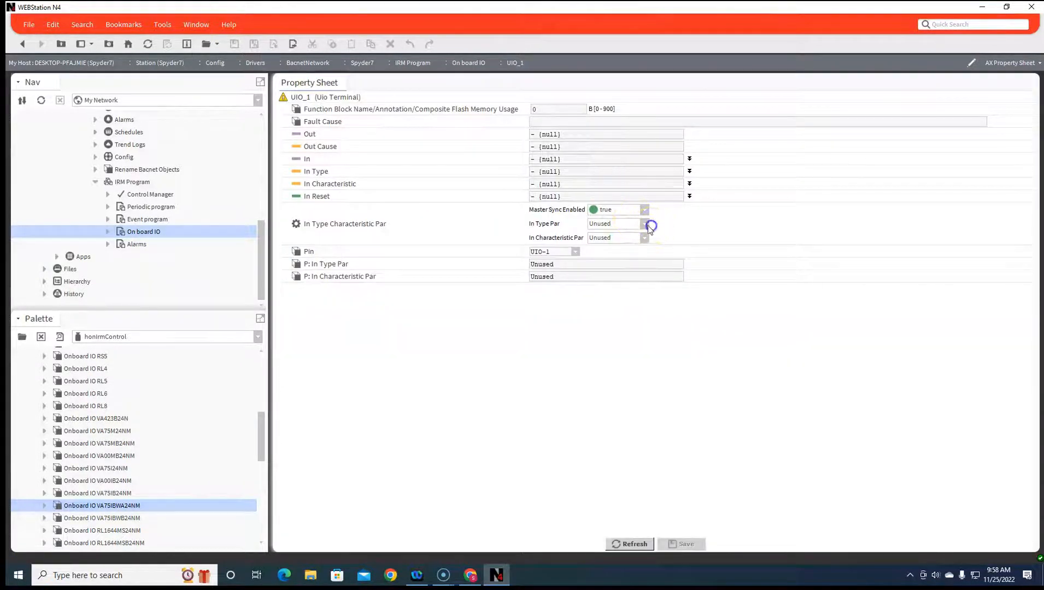
click(643, 224)
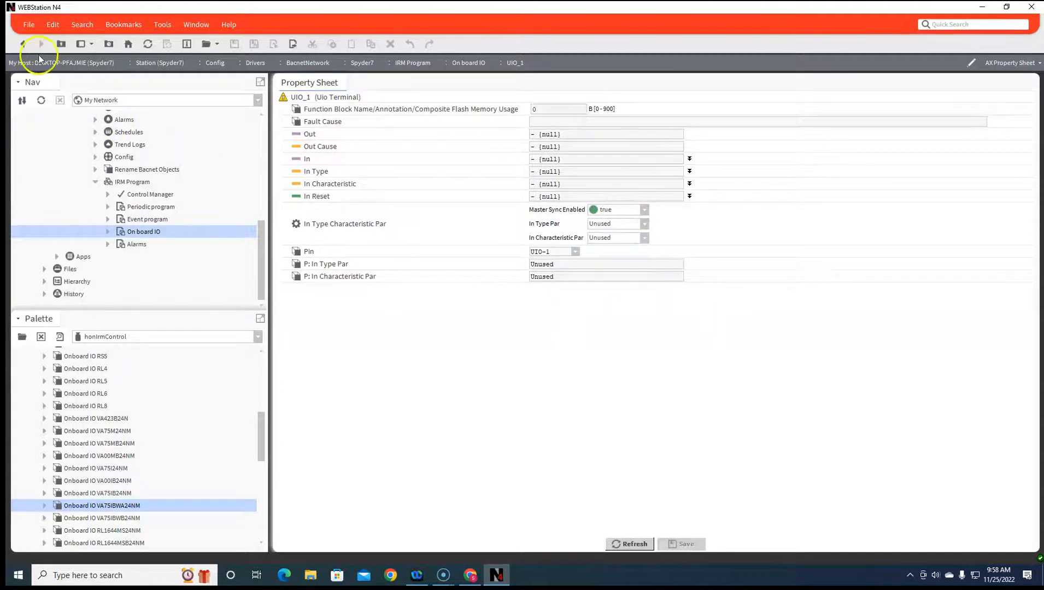
click(41, 100)
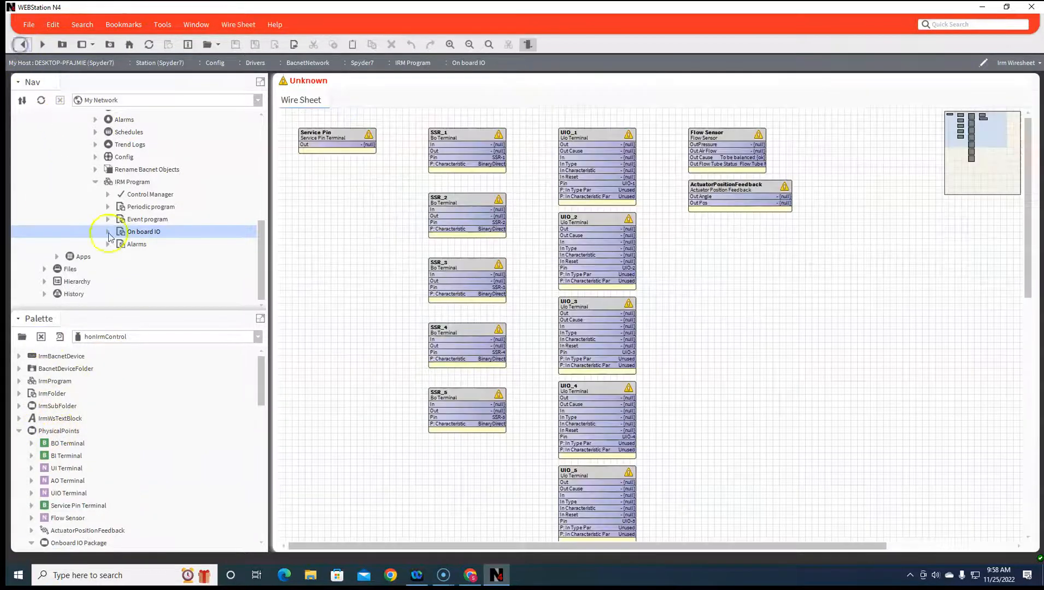
Add BacnetNumericInput, BacnetBooleanInput and BacnetNumericOutput from BacnetObjects to the Periodic program wire sheet
click(151, 206)
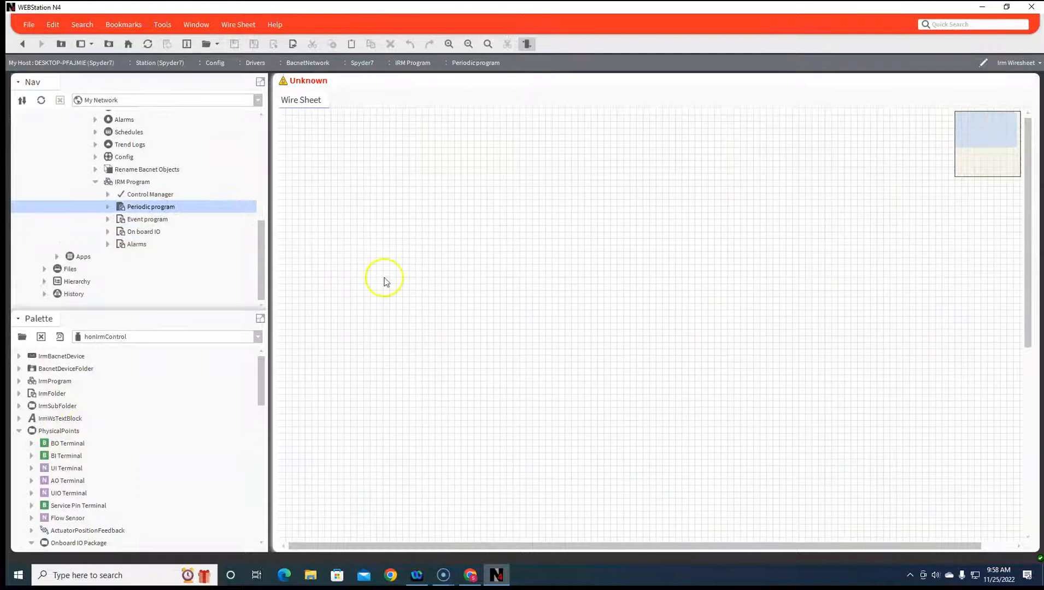
mouse_move(188, 232)
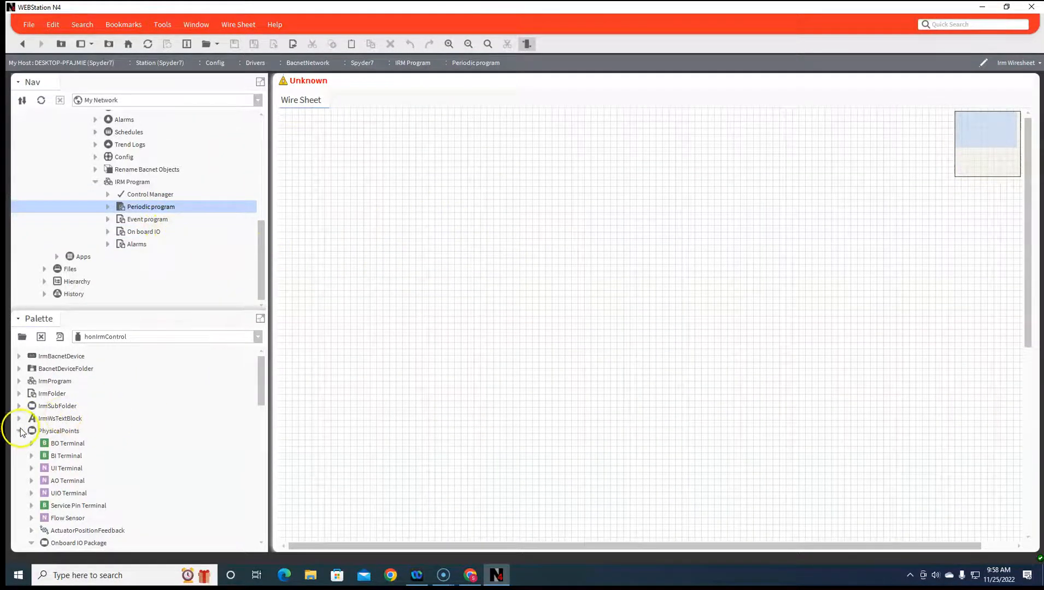
click(19, 431)
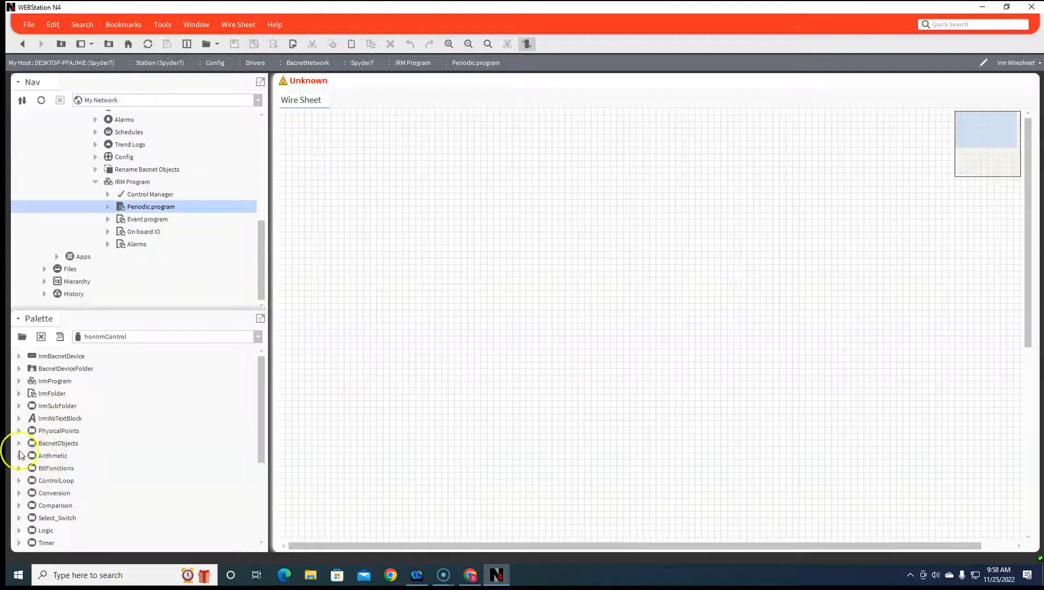
click(20, 443)
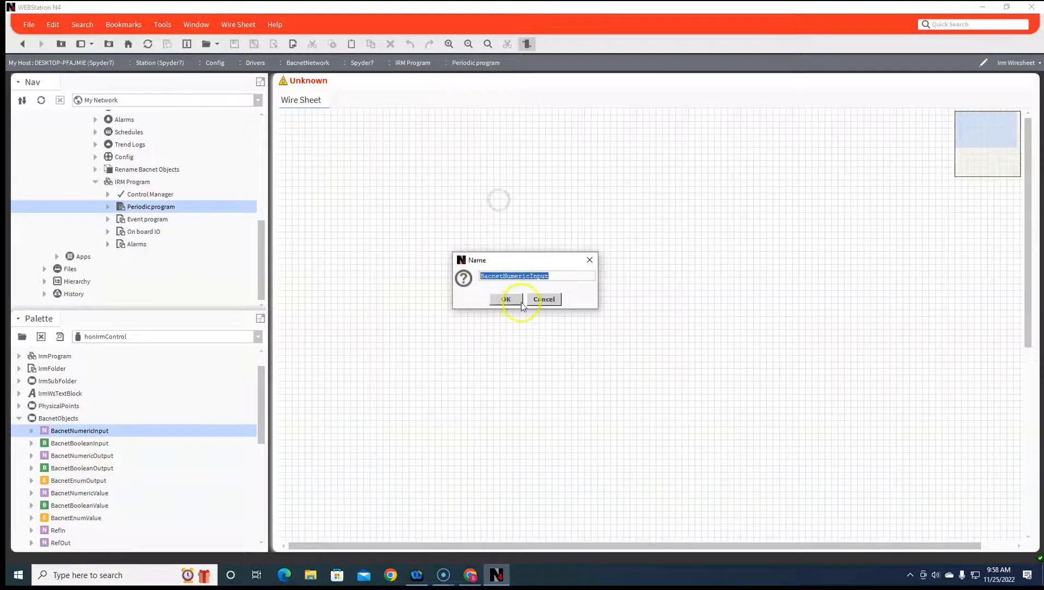
click(505, 298)
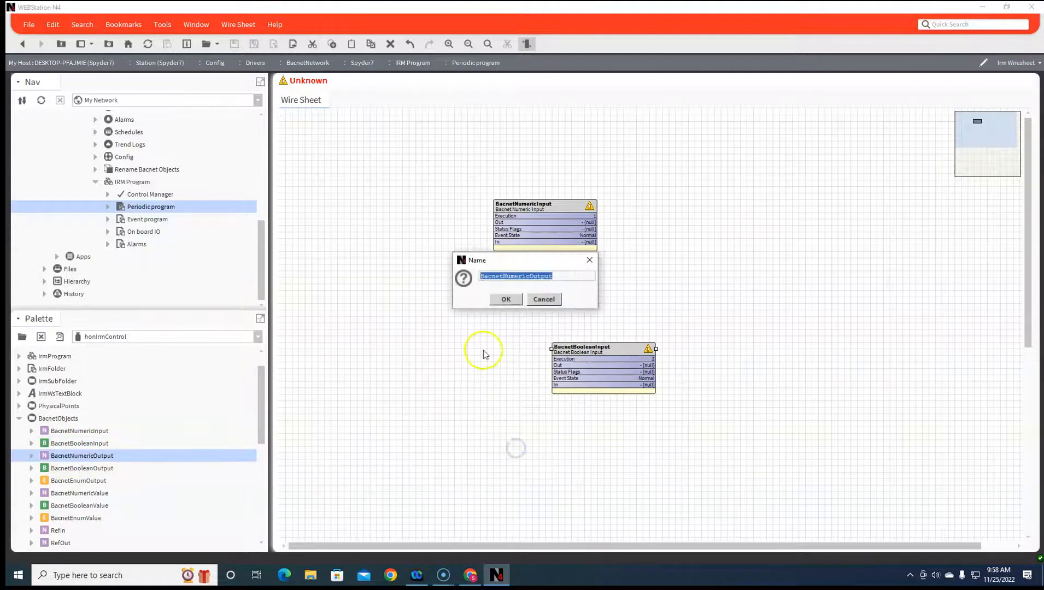
click(506, 299)
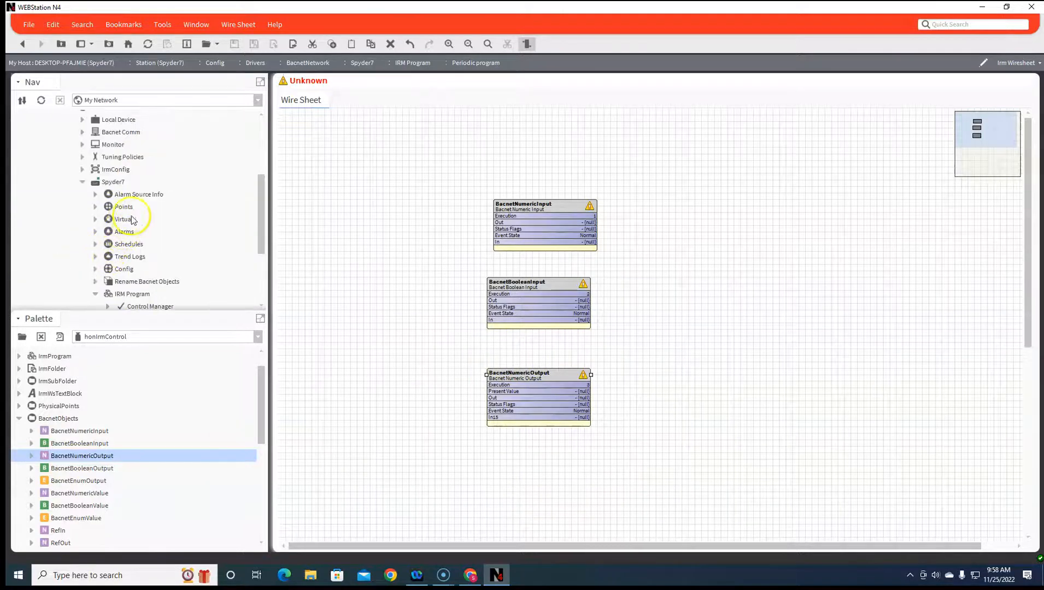
Run an Offline discovery in the Spyder7 Irm Bacnet Point Manager view
click(123, 206)
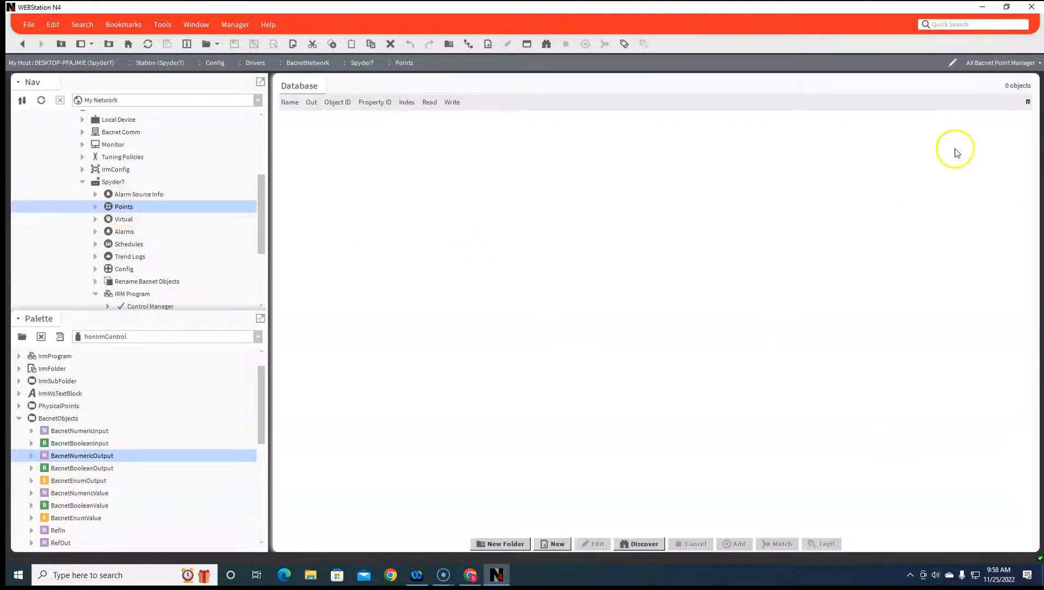
mouse_move(1014, 128)
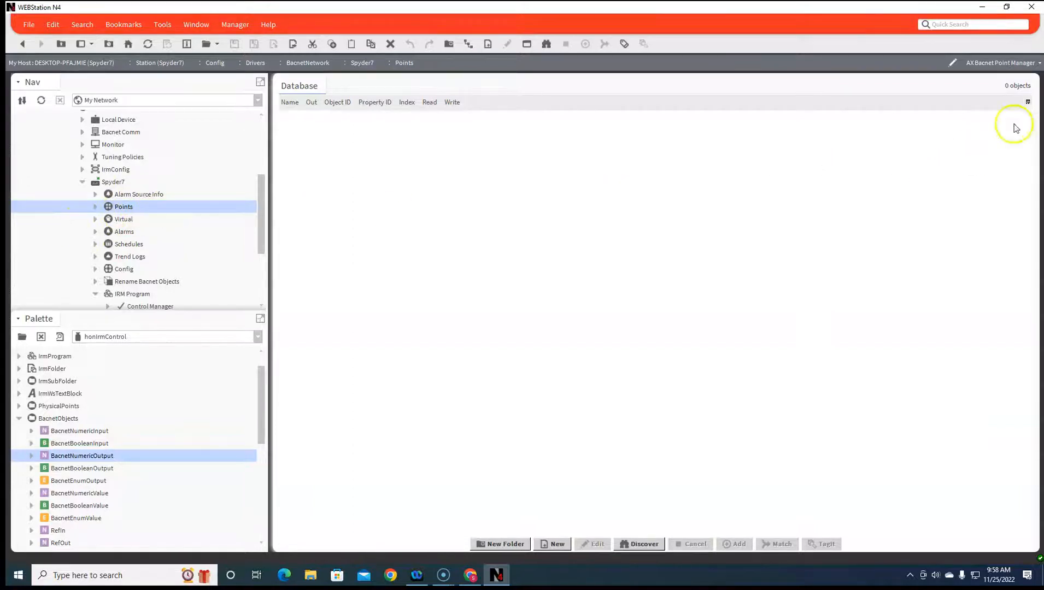
click(1003, 63)
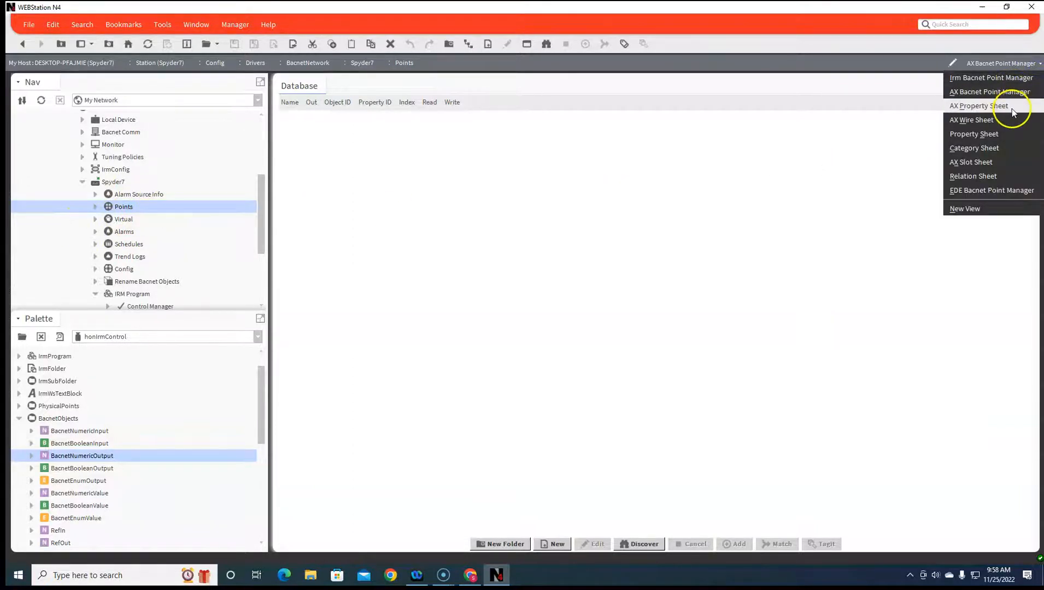
mouse_move(991, 78)
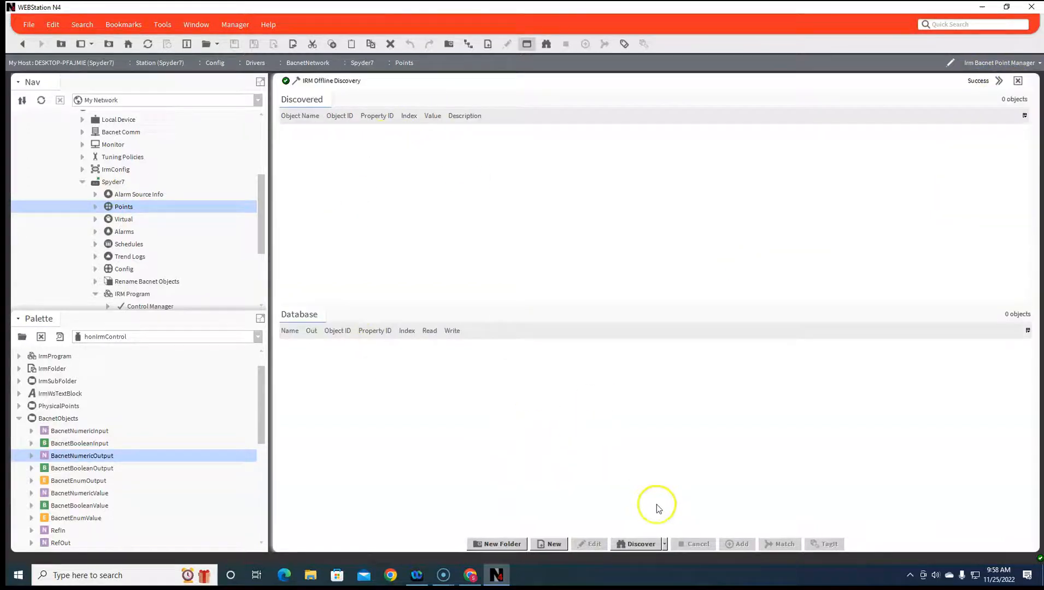
click(664, 544)
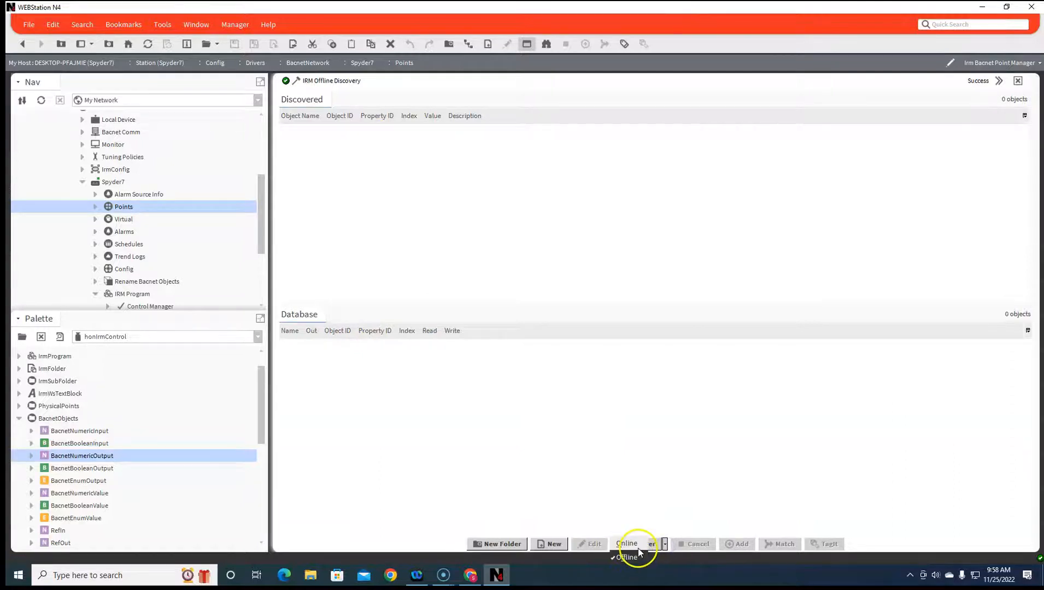
click(638, 543)
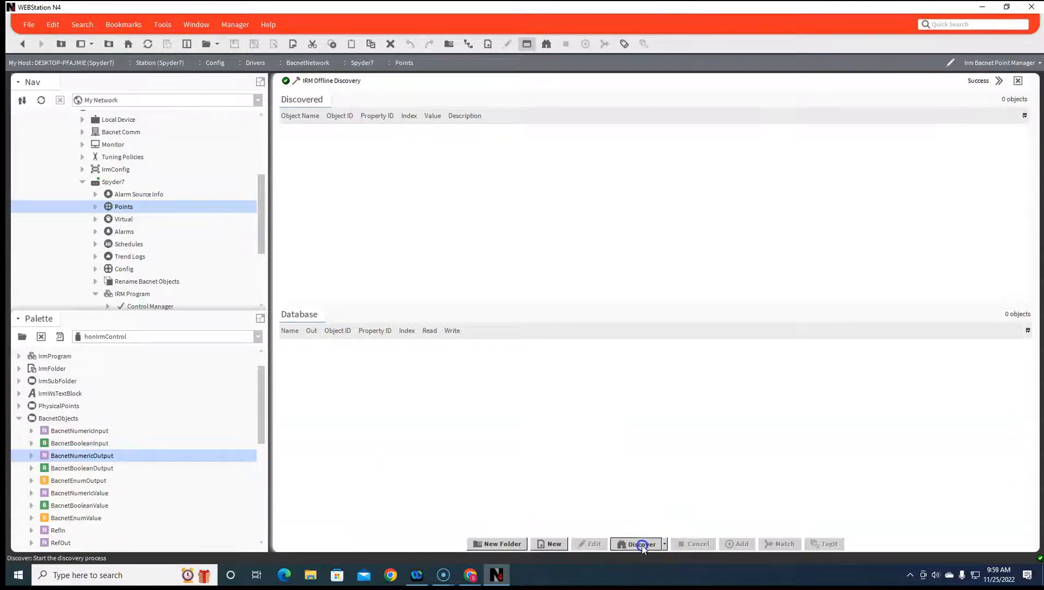
click(639, 545)
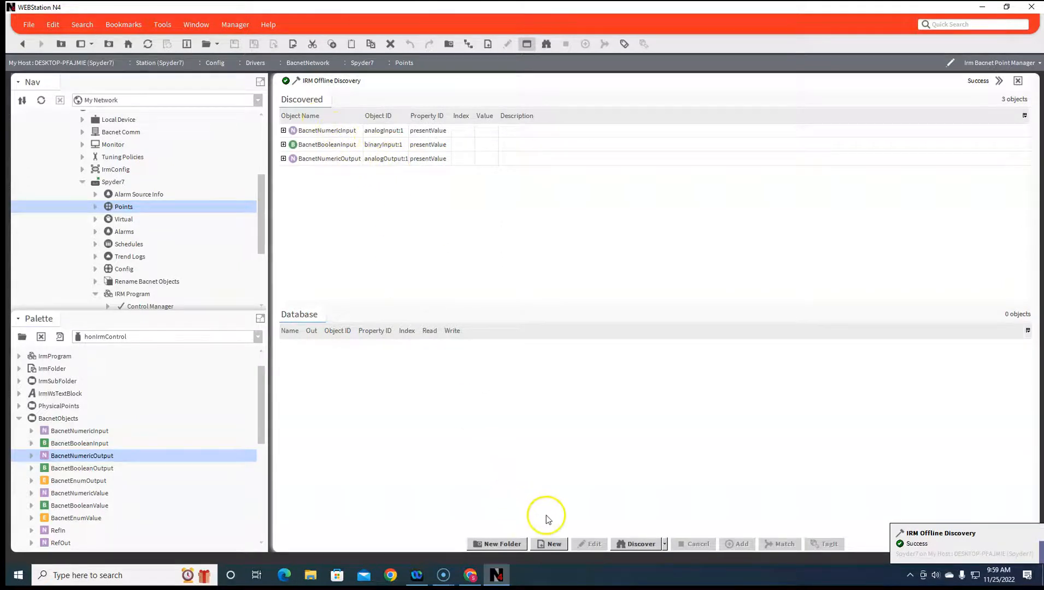
mouse_move(95, 238)
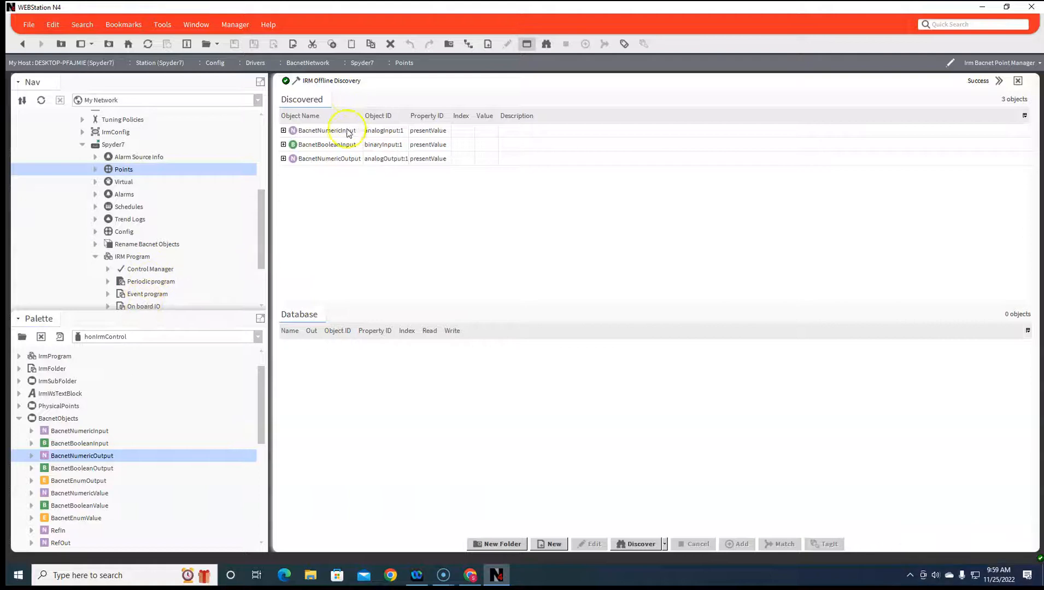
Add the three discovered BACnet points to the Spyder7 points database
click(326, 130)
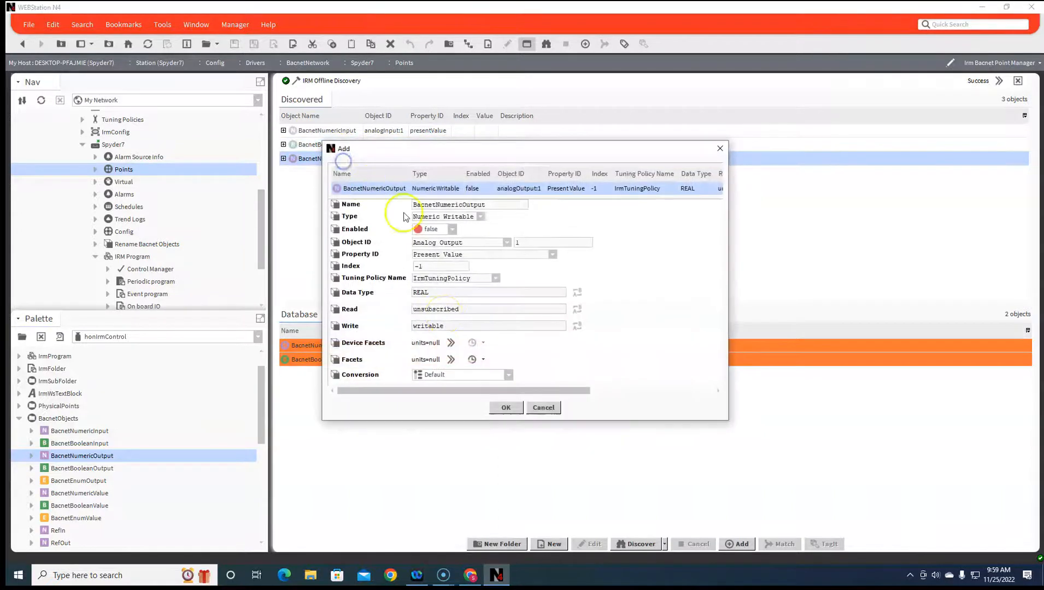
click(506, 408)
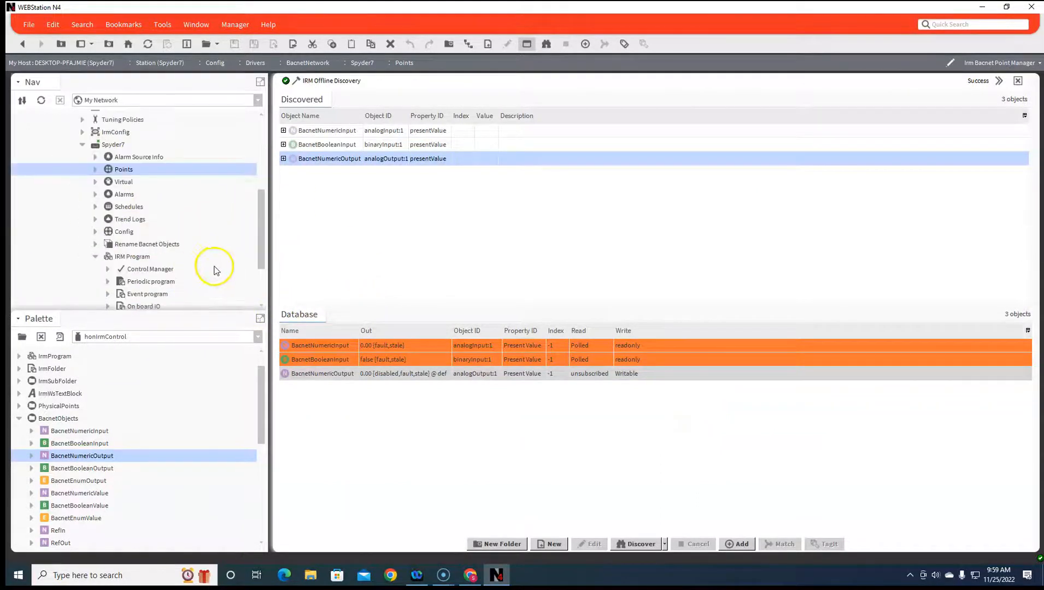
mouse_move(177, 252)
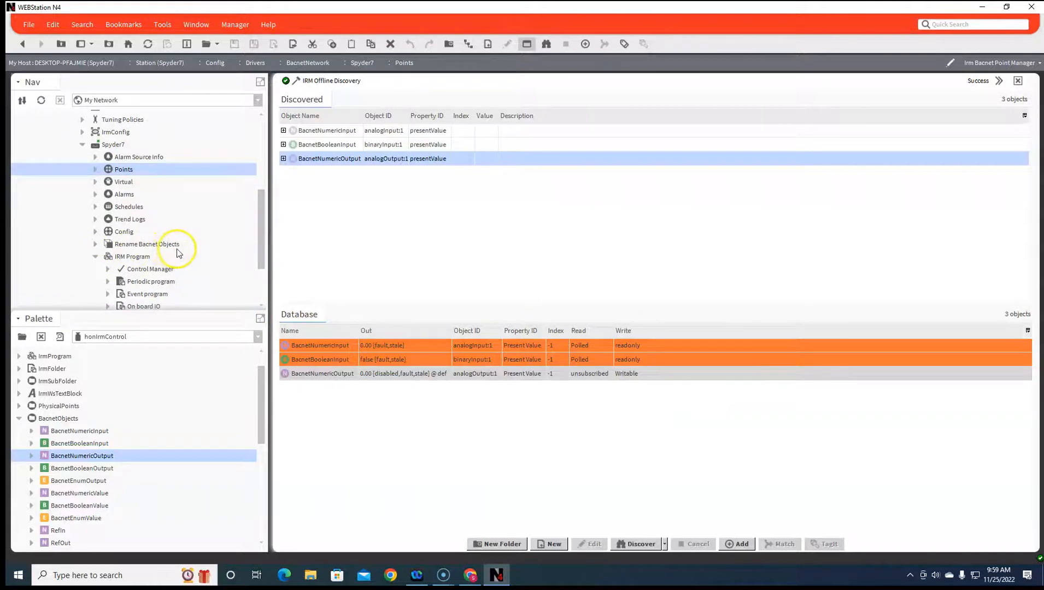
mouse_move(183, 252)
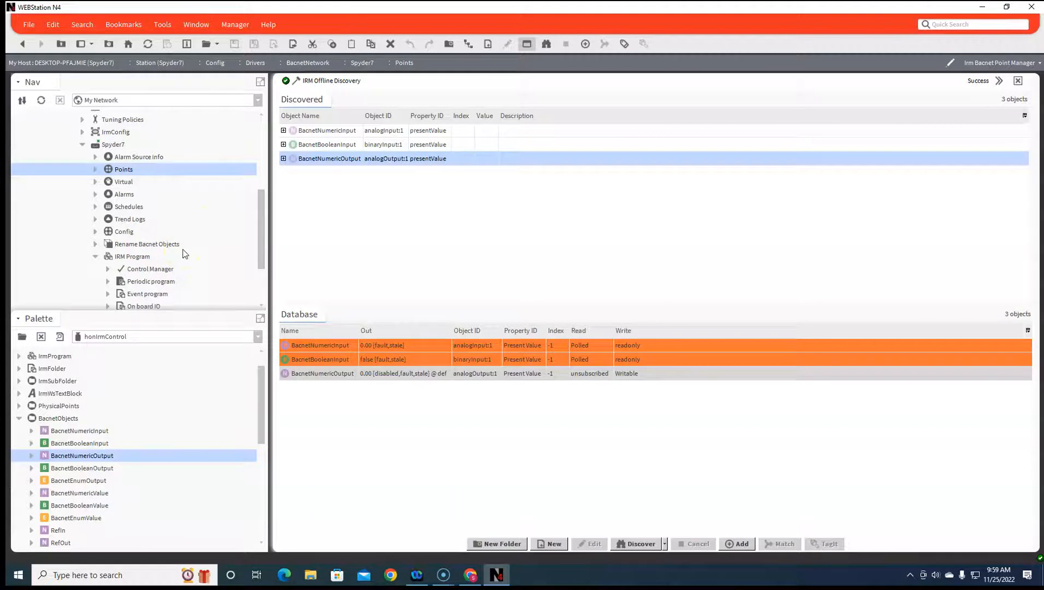
mouse_move(602, 451)
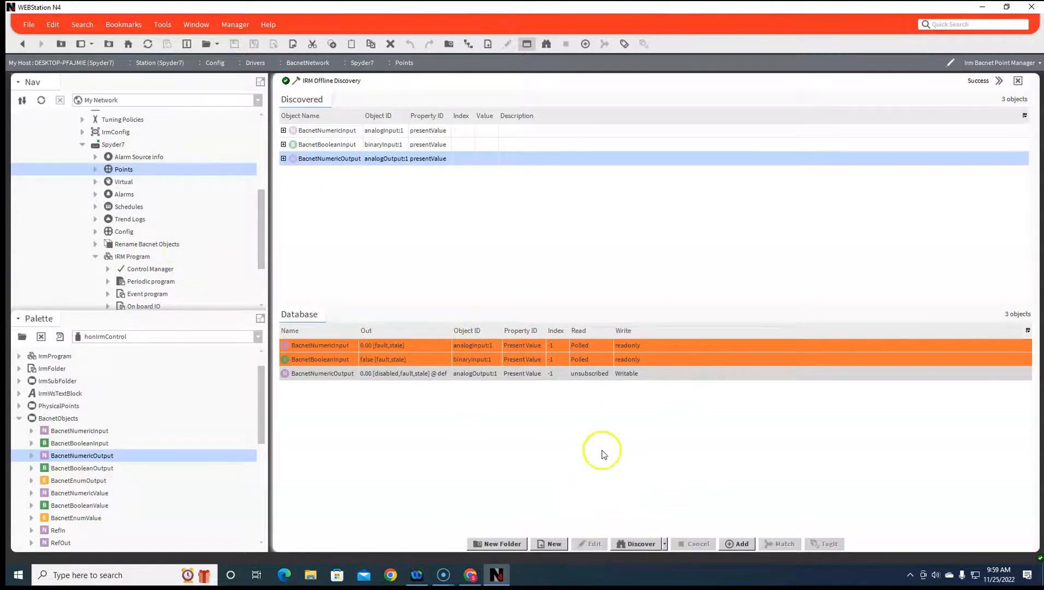
mouse_move(835, 493)
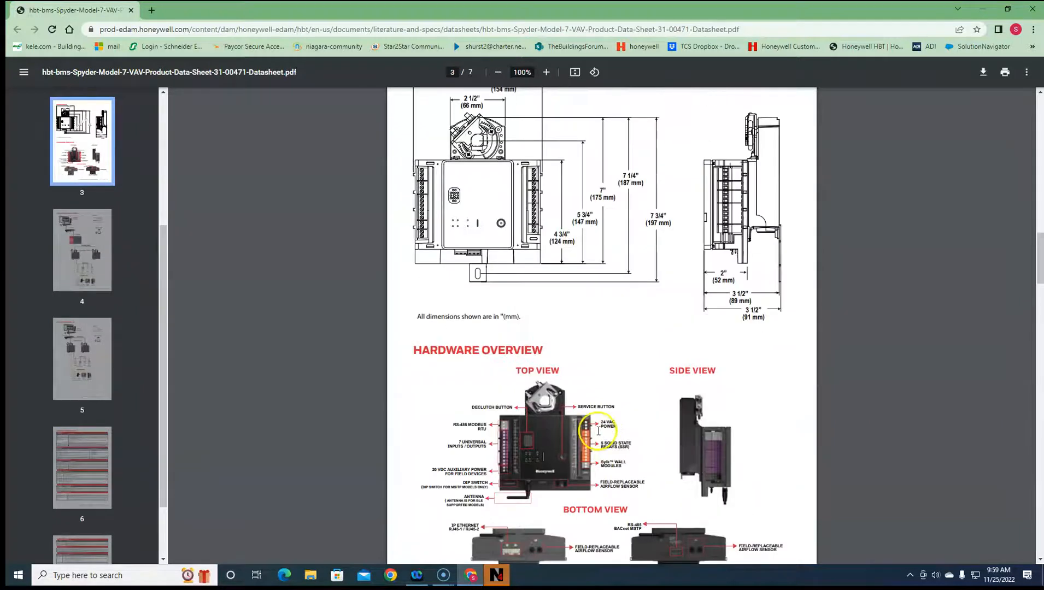
Scroll the Spyder Model 7 datasheet to the page 3 Hardware Overview
scroll(down, 3)
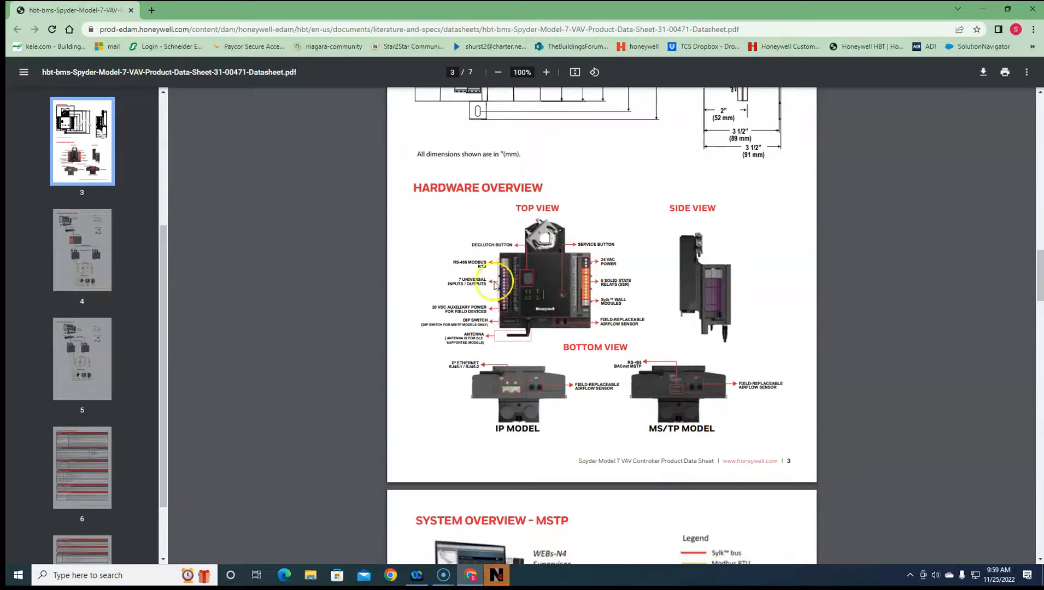
mouse_move(589, 306)
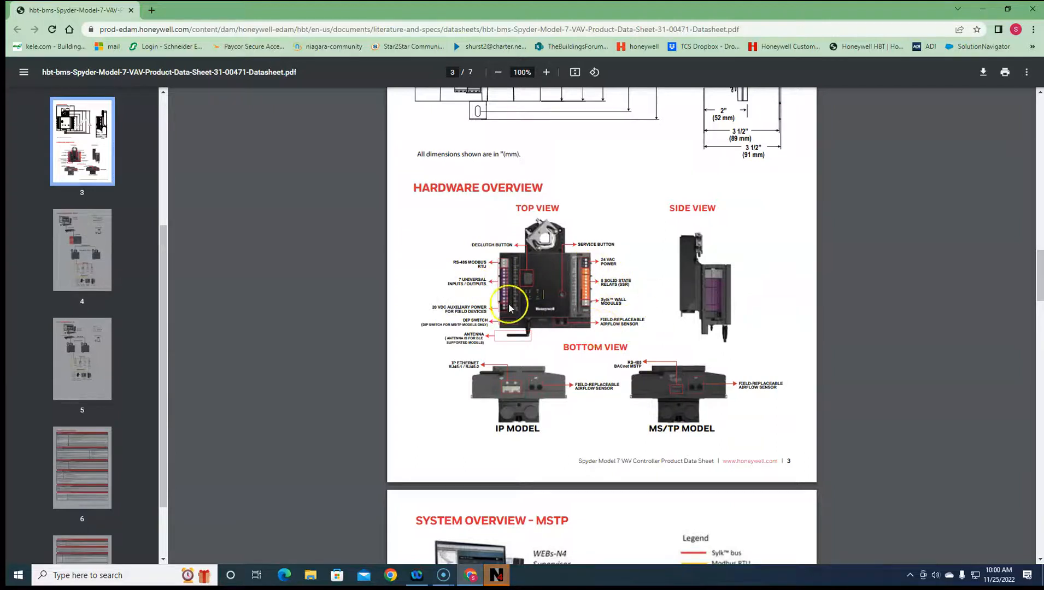
mouse_move(578, 321)
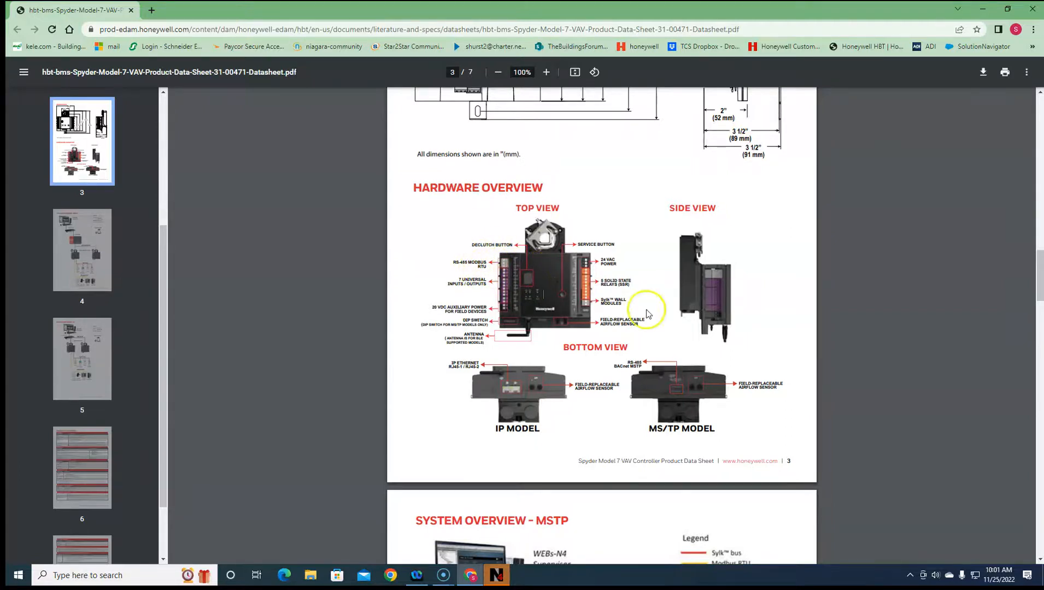
mouse_move(723, 318)
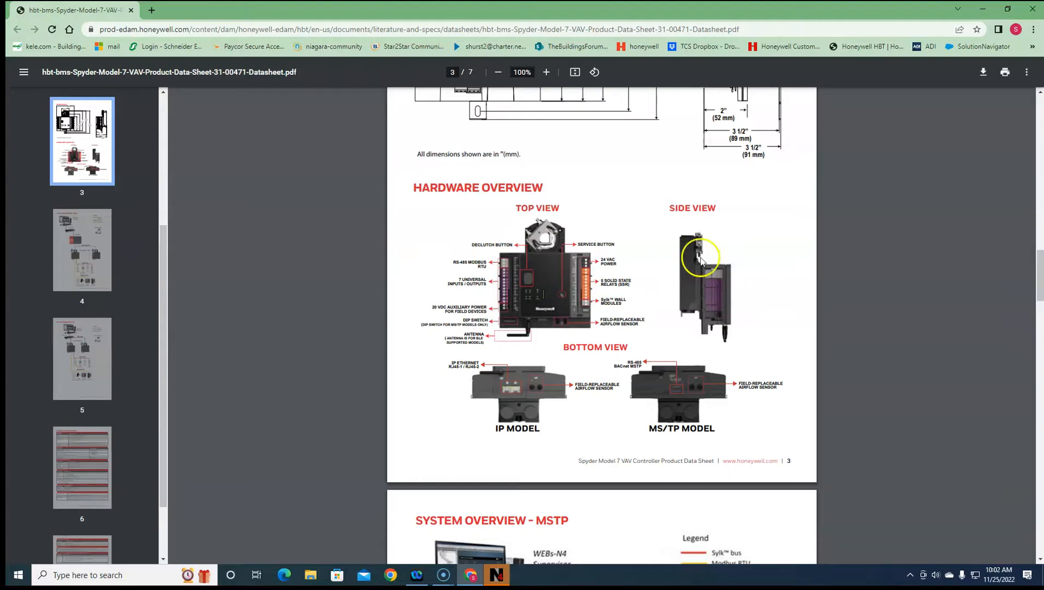
mouse_move(724, 373)
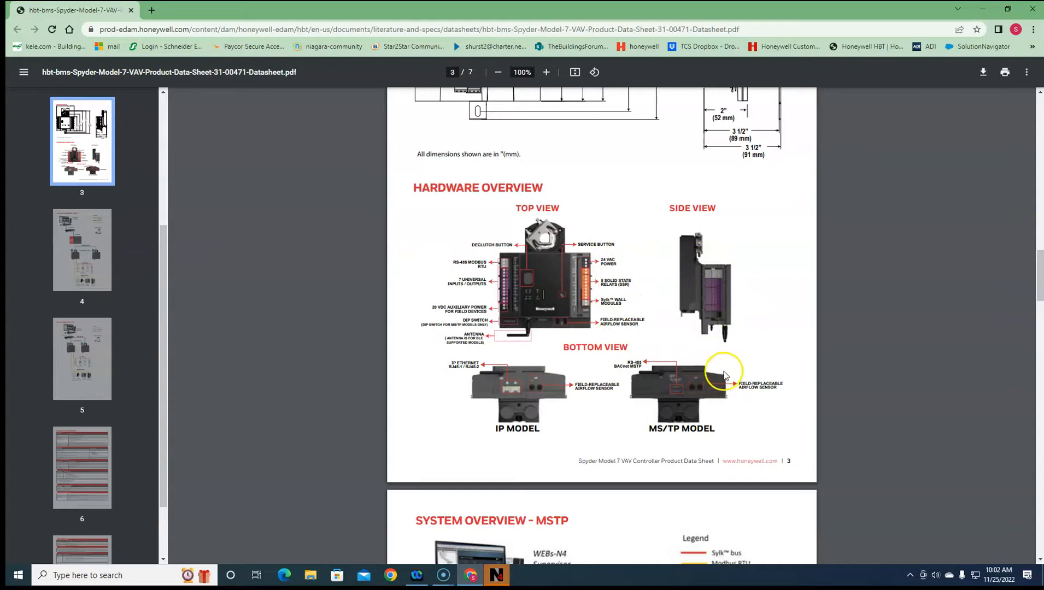
mouse_move(560, 341)
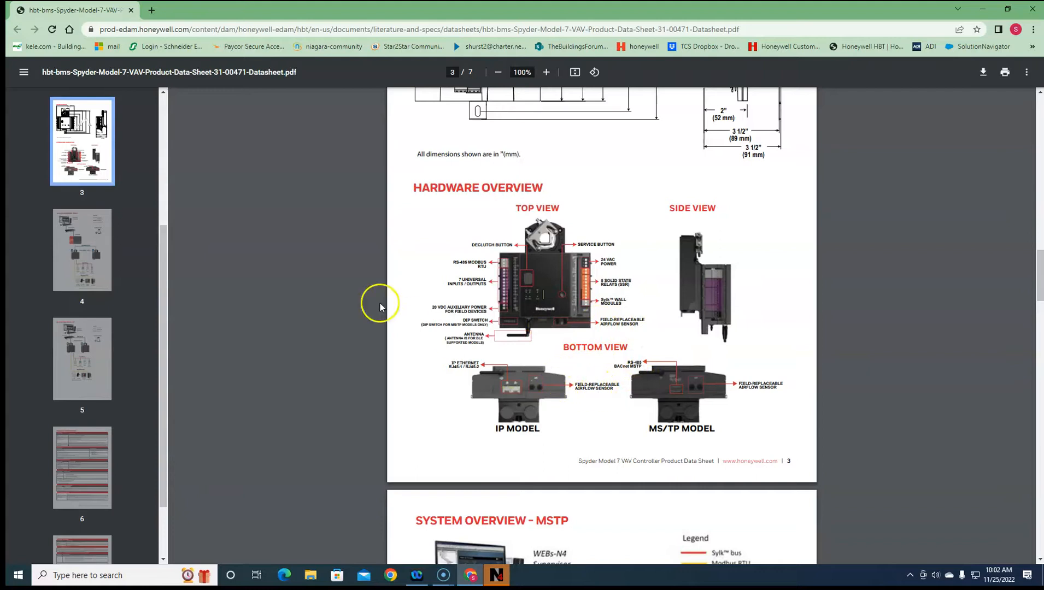
Scroll the datasheet down to the page 4 System Overview - MSTP diagram
scroll(down, 3)
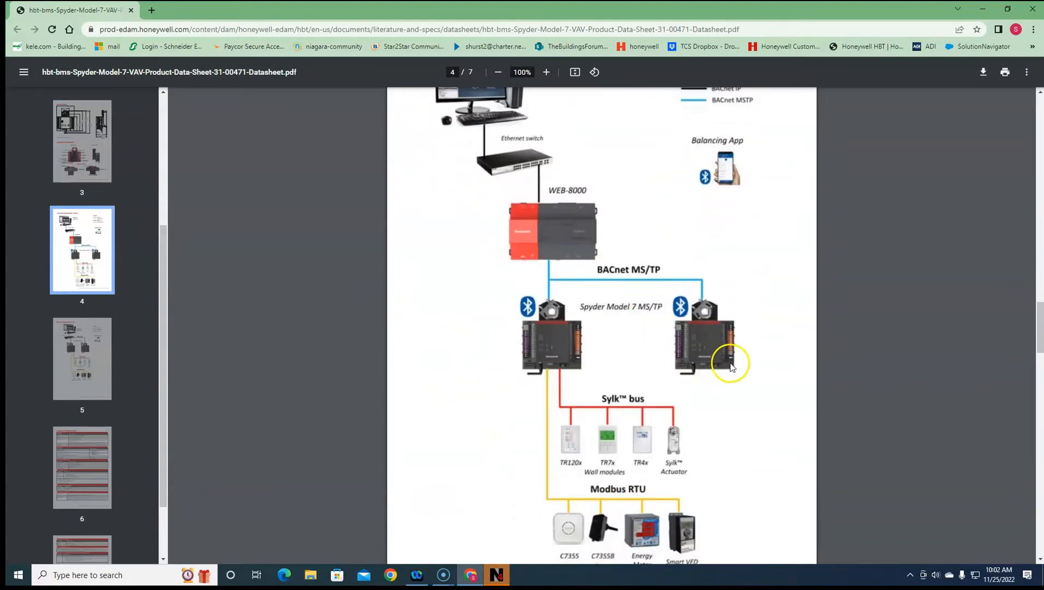
mouse_move(689, 408)
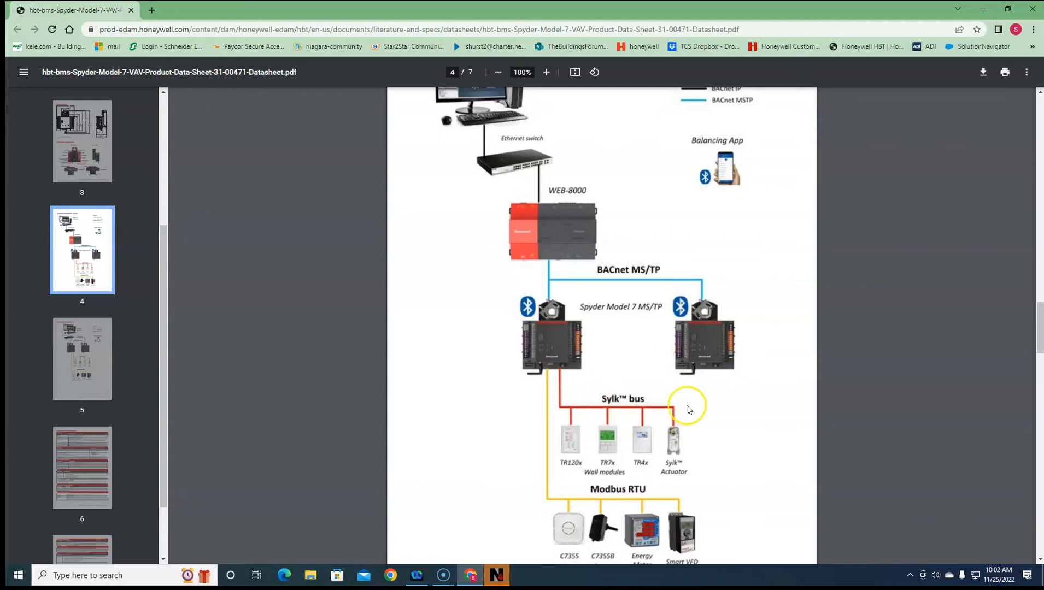
scroll(down, 3)
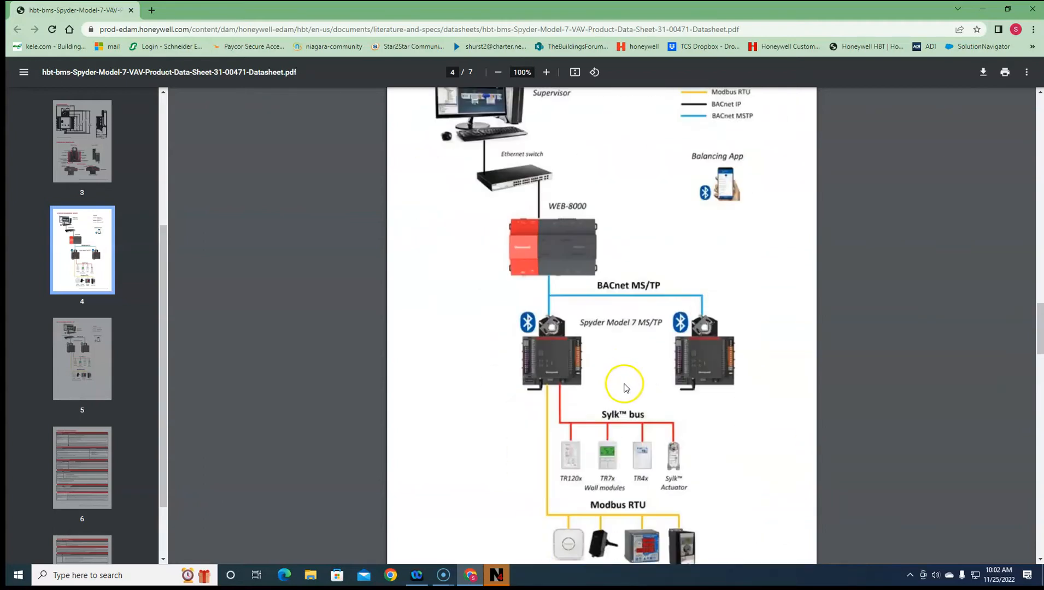
scroll(down, 3)
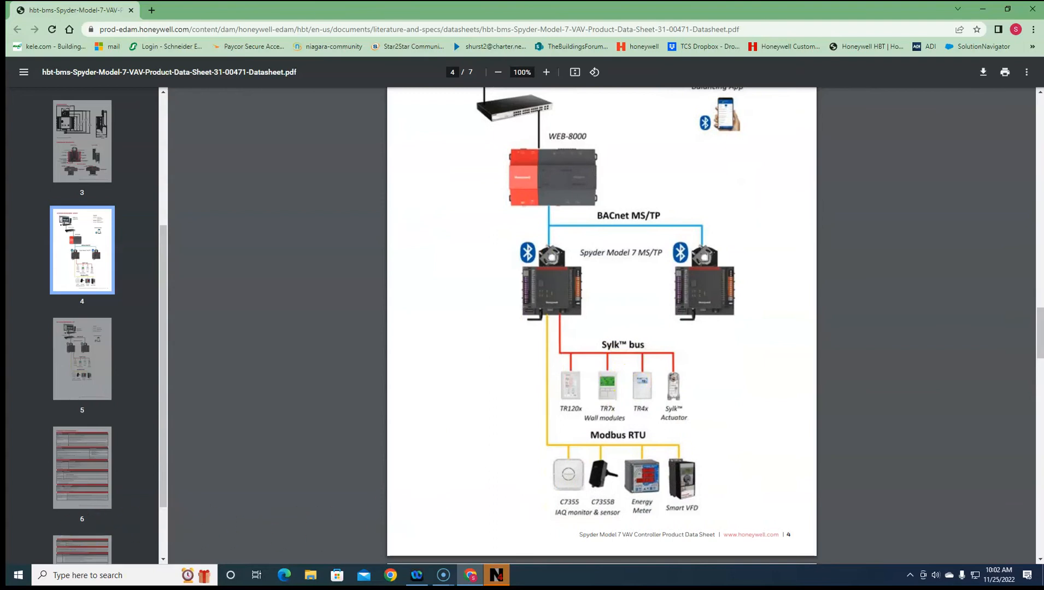